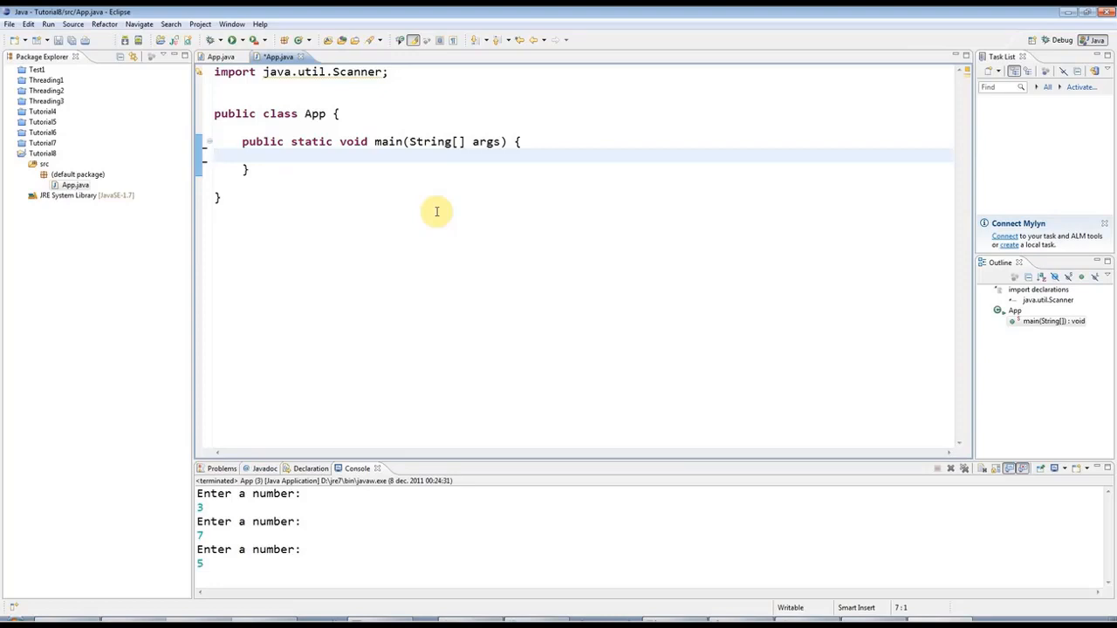
mouse_move(697, 159)
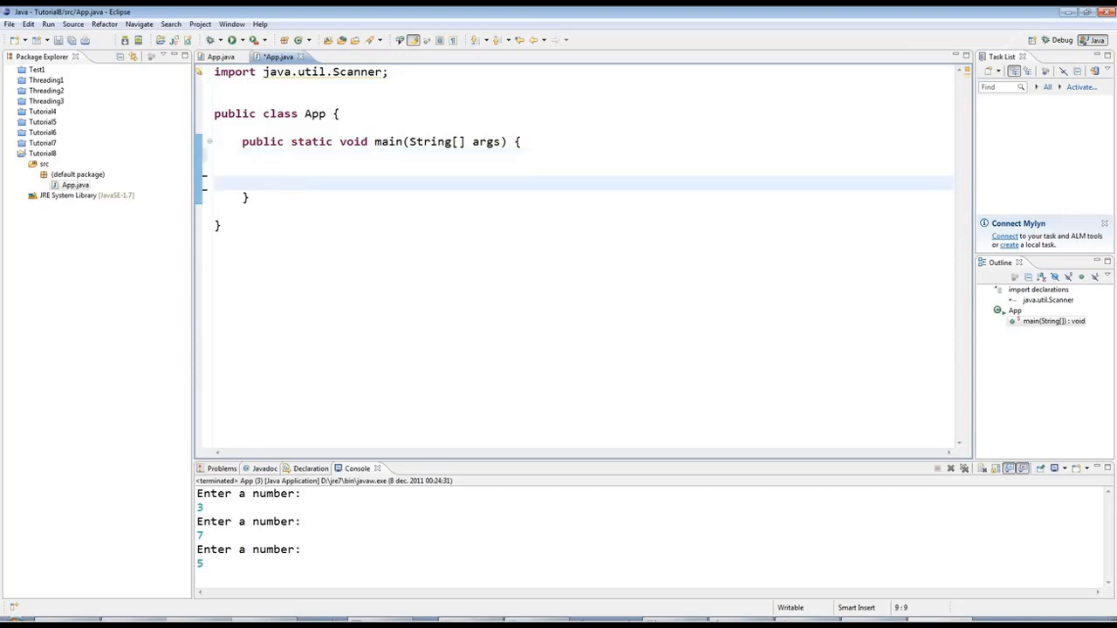
- Place the cursor inside the empty main method of App.java
left_click(271, 183)
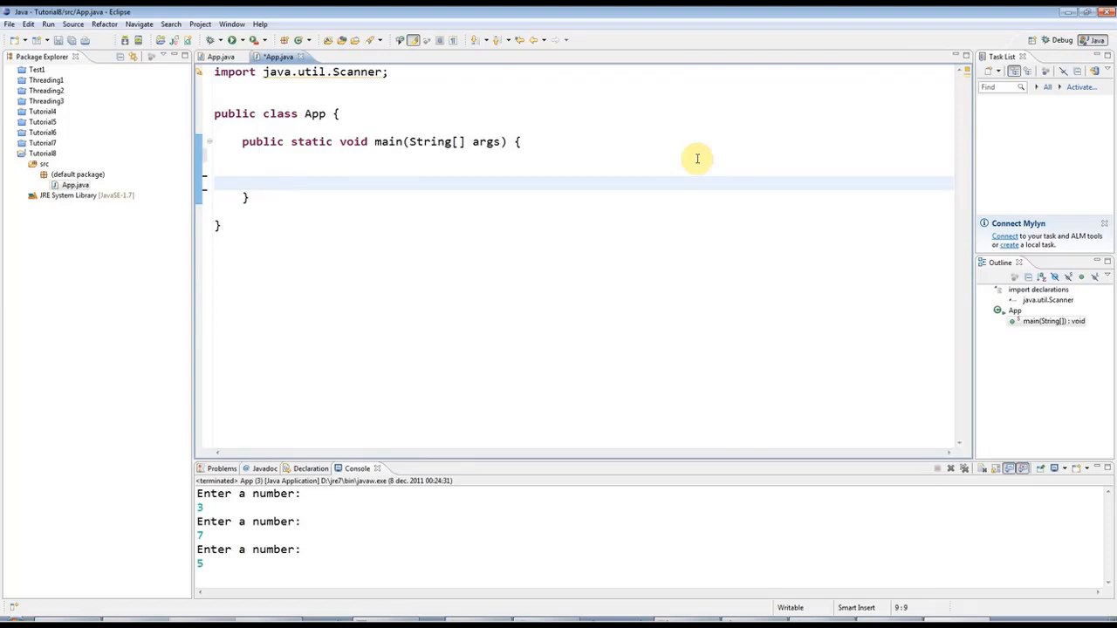
- Declare Scanner scanner = new Scanner(System.in) in main
type("Scan")
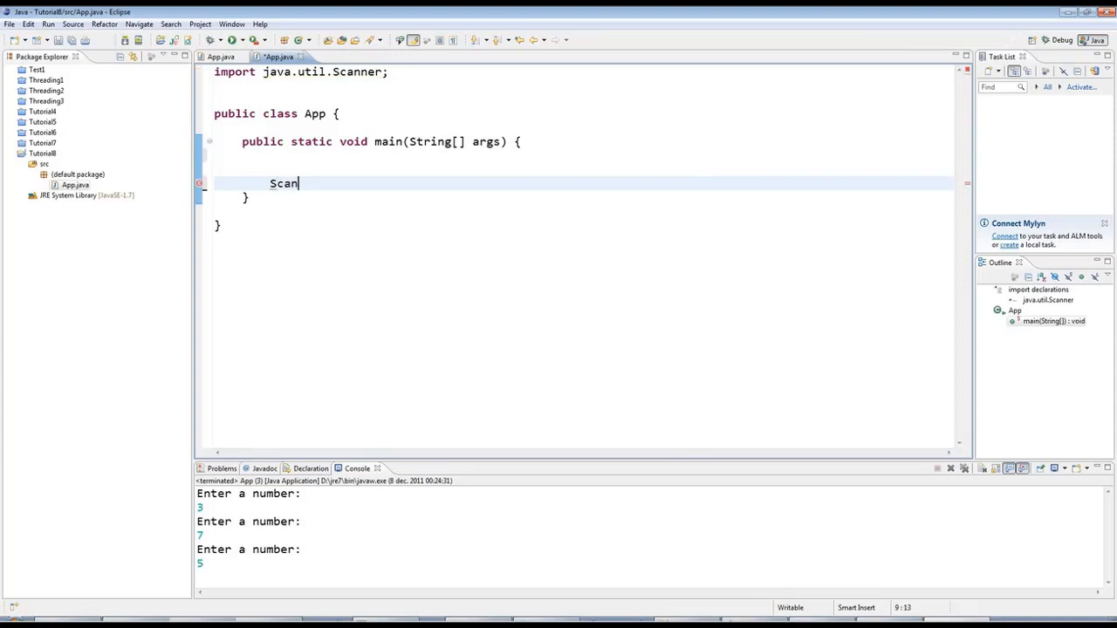
type("ner scanner")
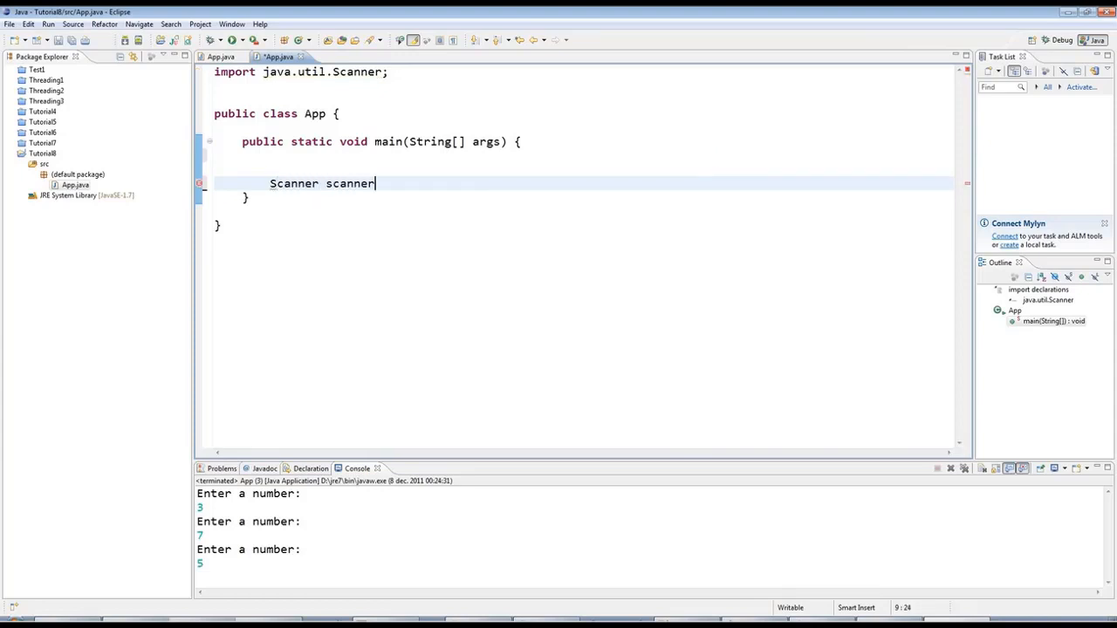
type("= new")
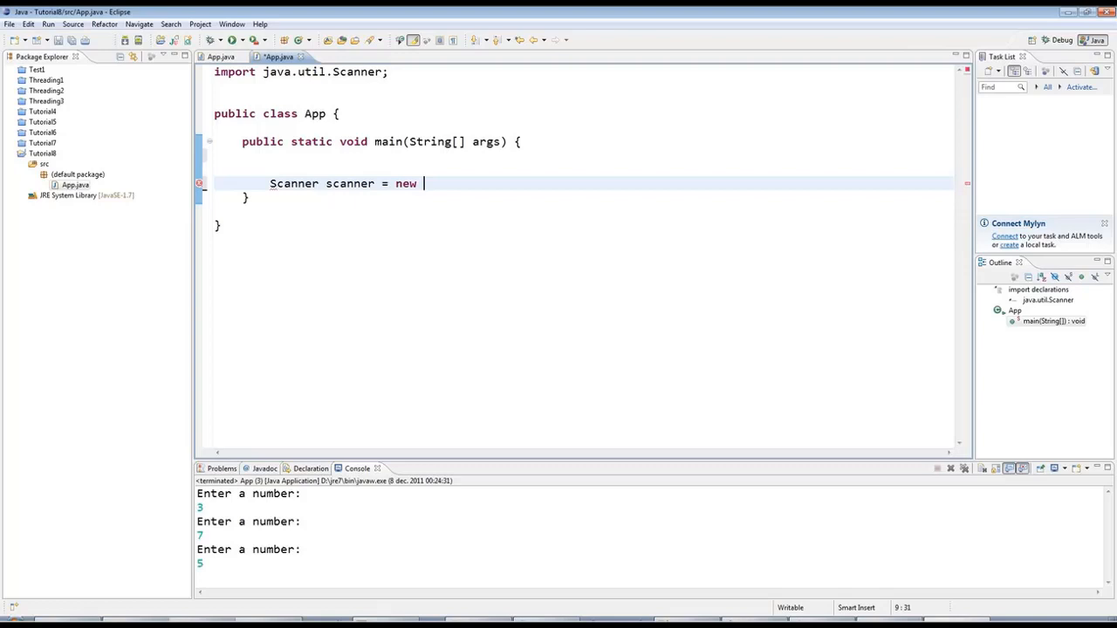
type("Scan")
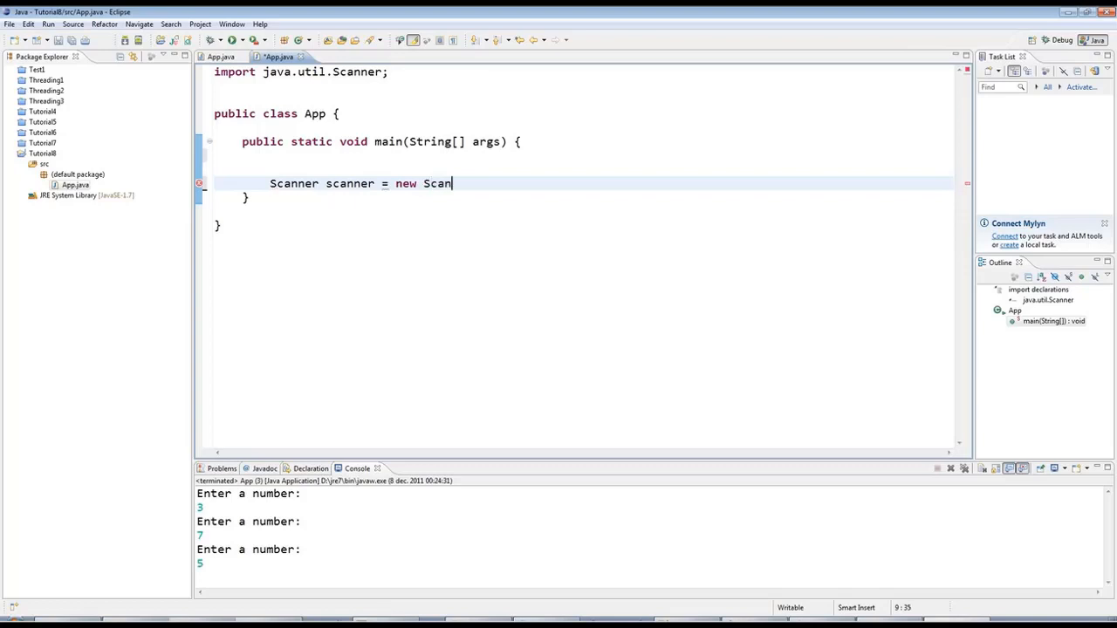
type("ner(Syst")
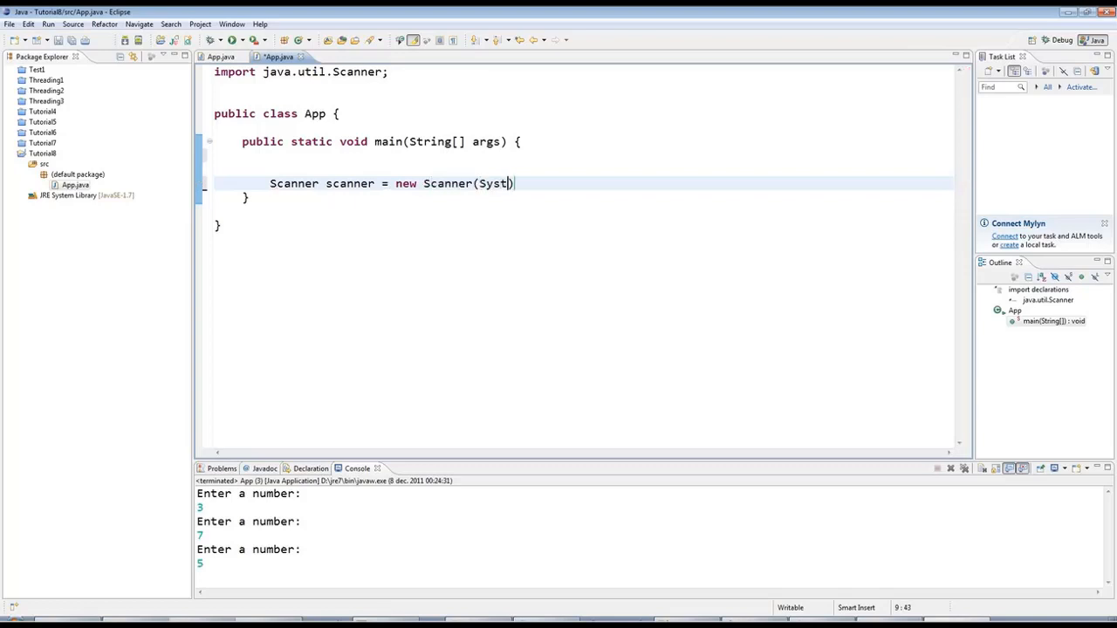
type("em.in)")
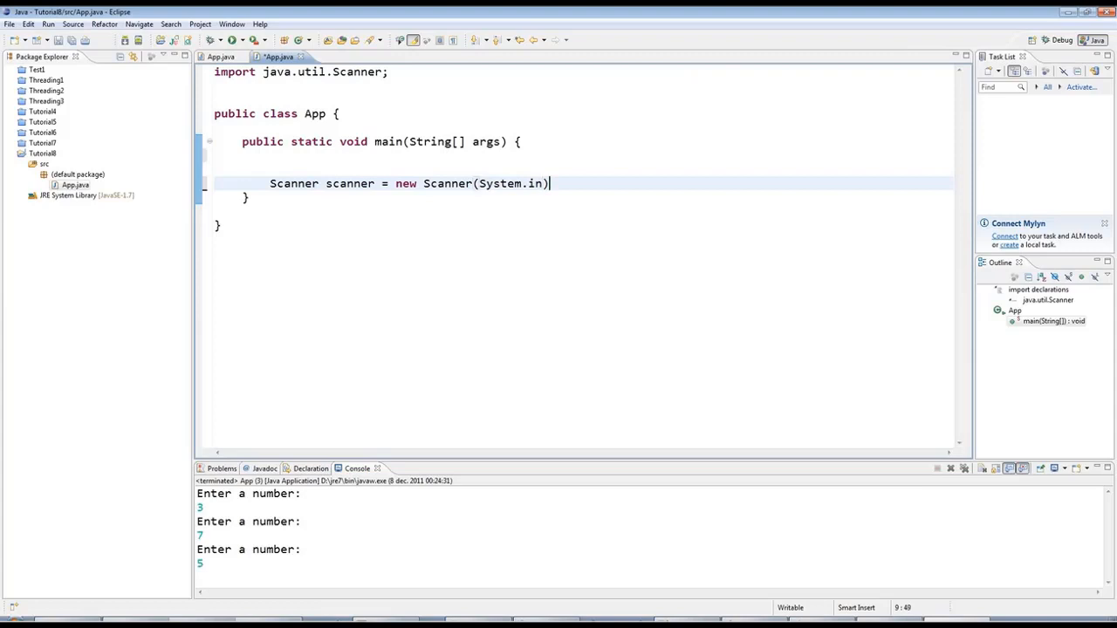
key("Enter")
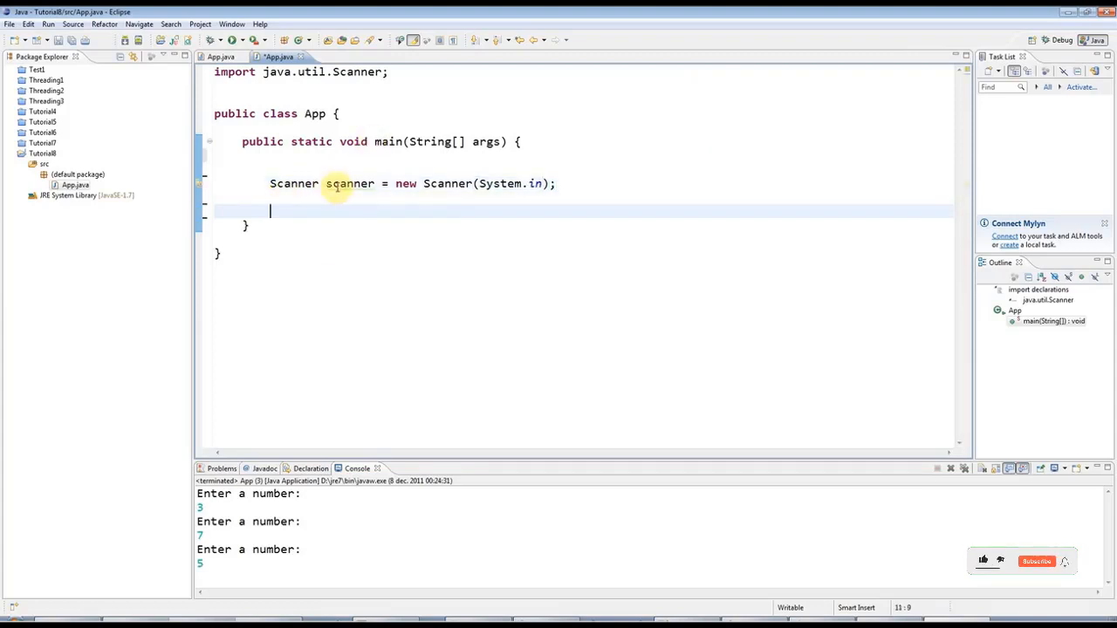
- Print 'Enter a number' via sysout and start int value = scanner.nextInt()
double_click(349, 183)
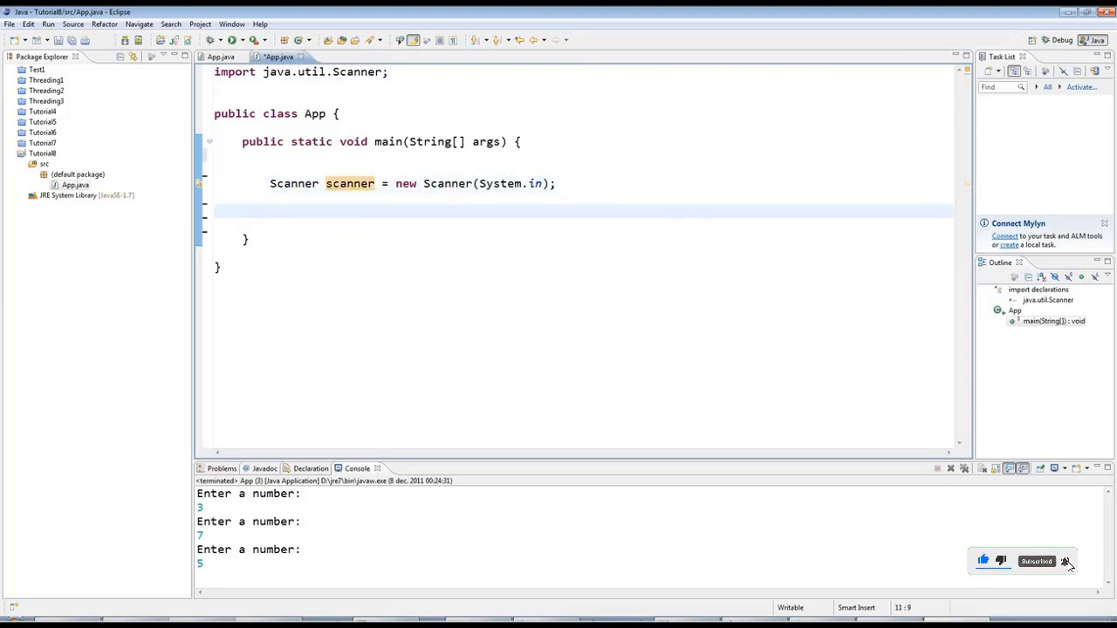
type("sysout")
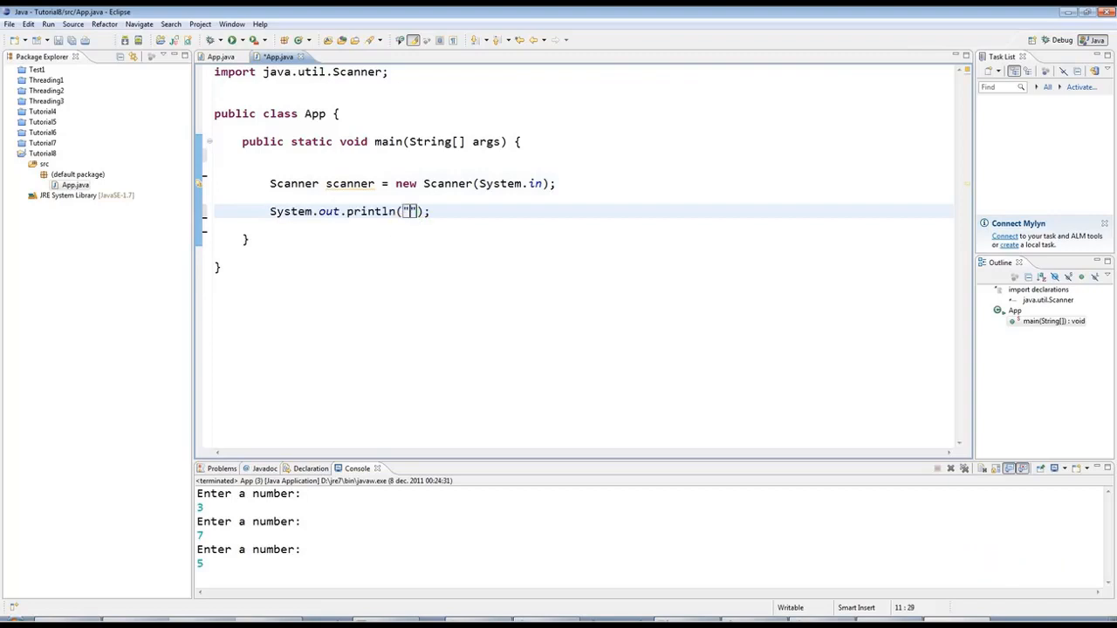
type("Enter a number:")
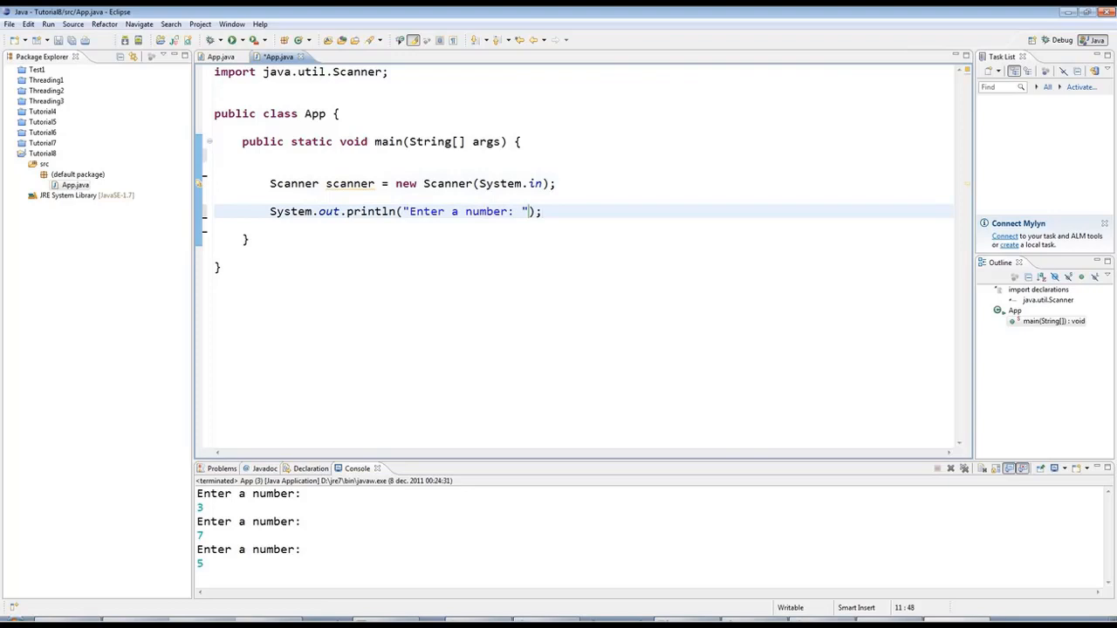
key("Return")
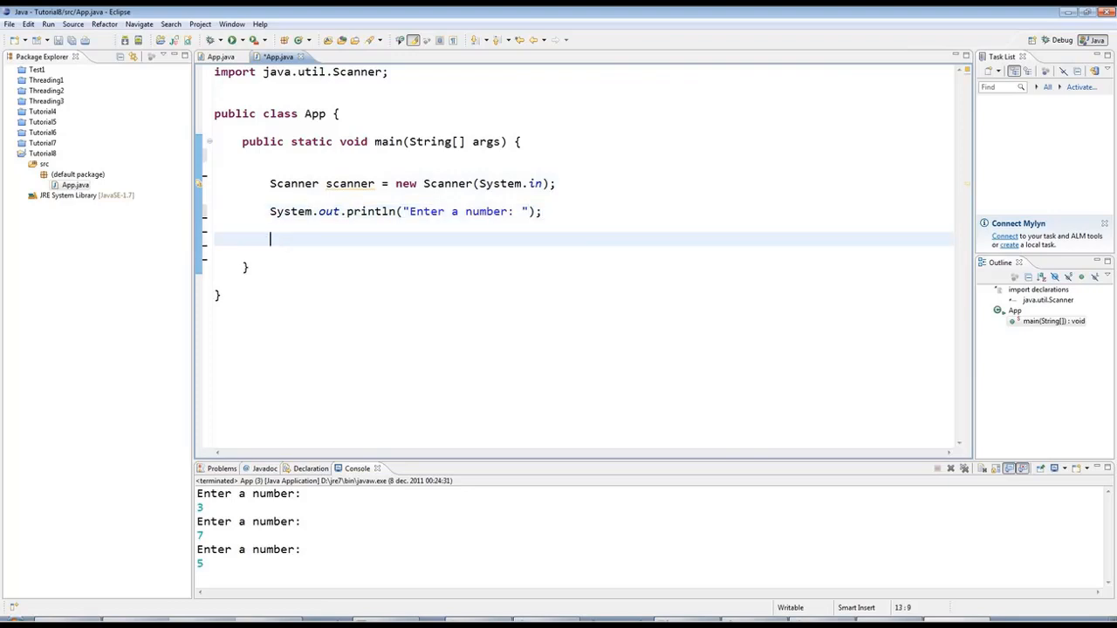
type("int value =")
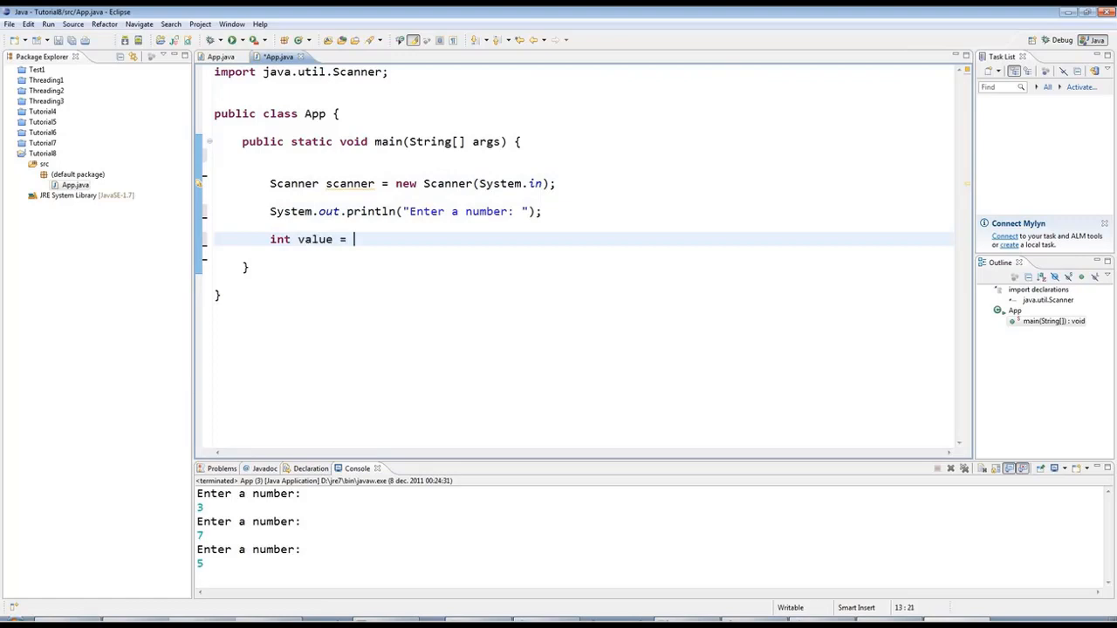
type("scanner.nextInt();")
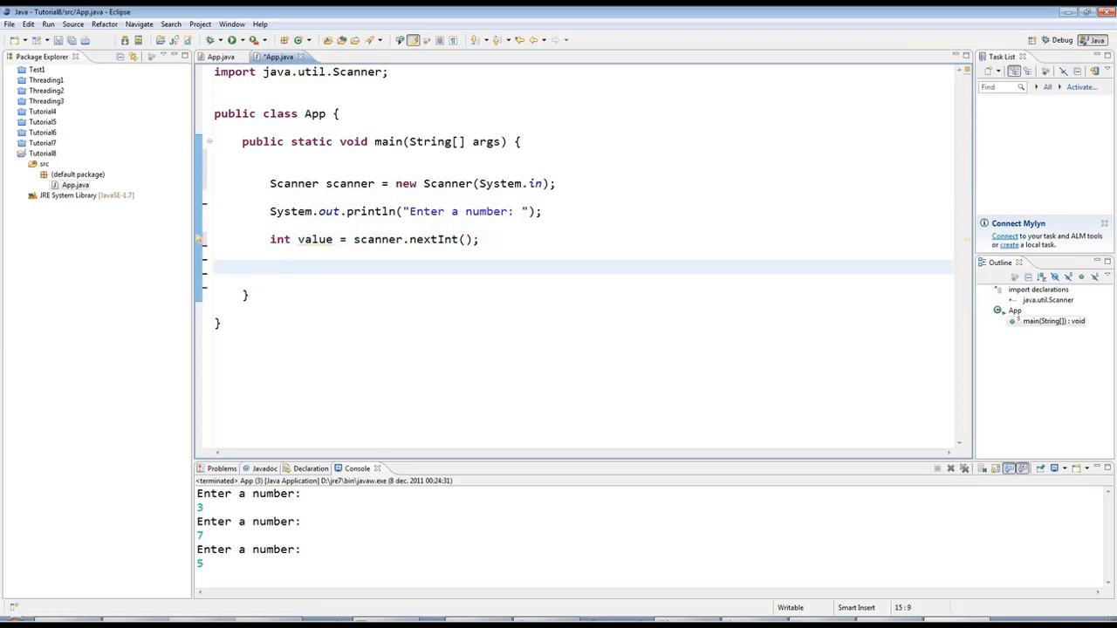
- Add a while (value != 5) loop containing int value = scanner.nextInt();
type("while()")
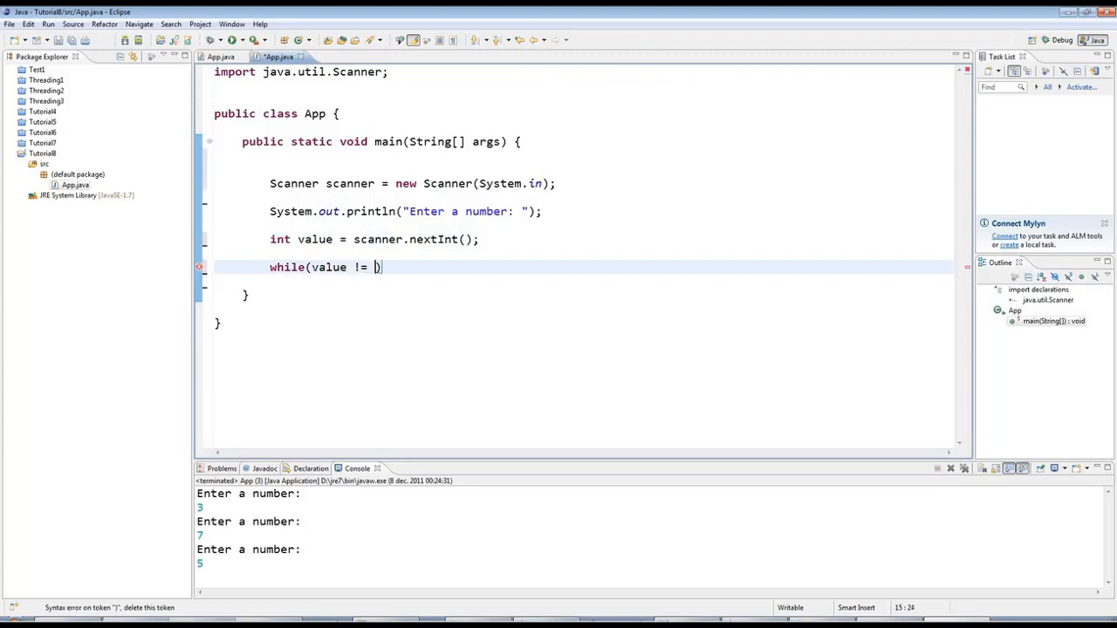
type("5) {")
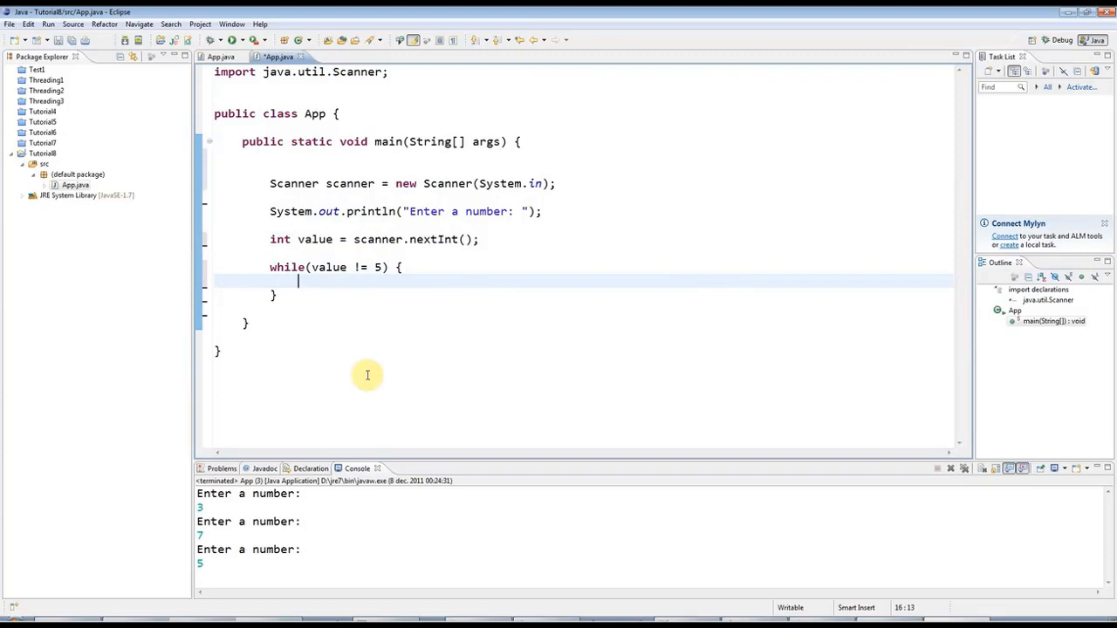
mouse_move(455, 373)
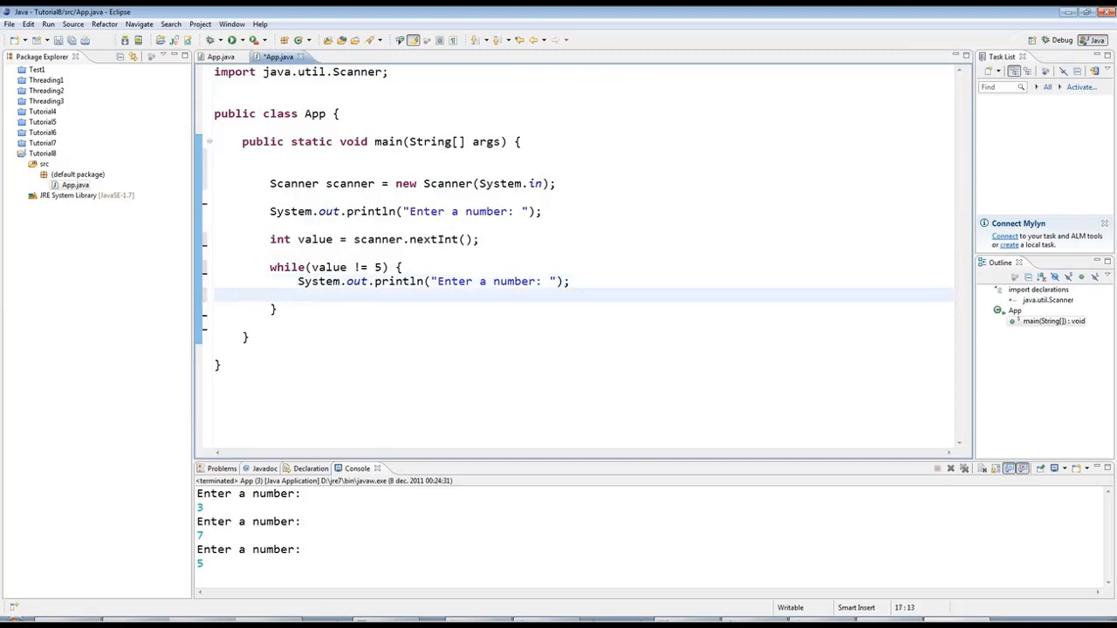
type("int value = scanner.nextInt();")
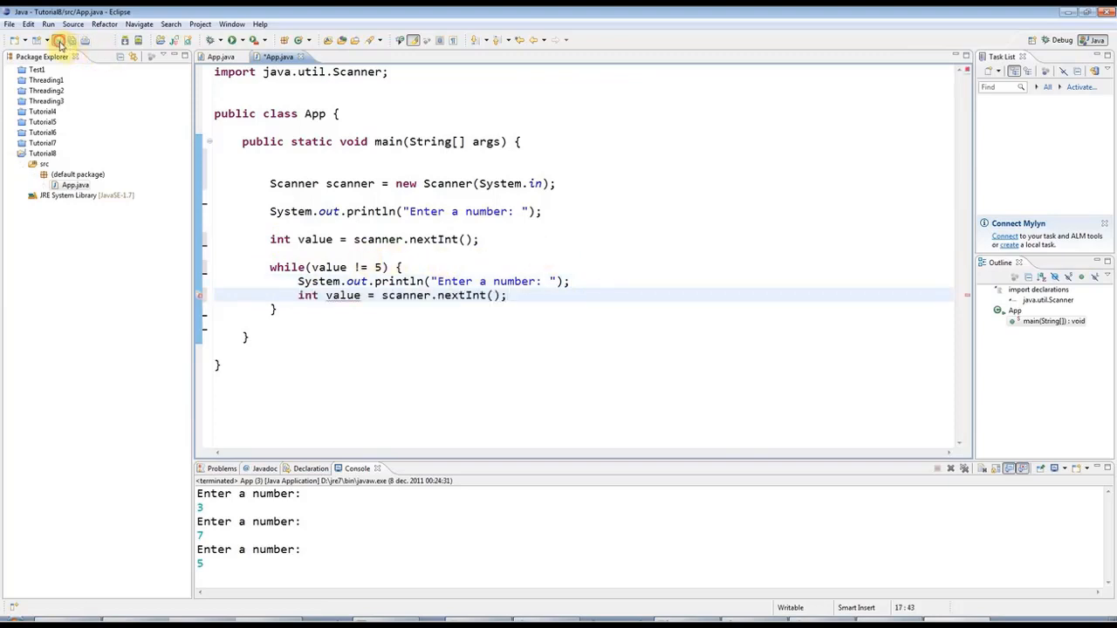
mouse_move(356, 329)
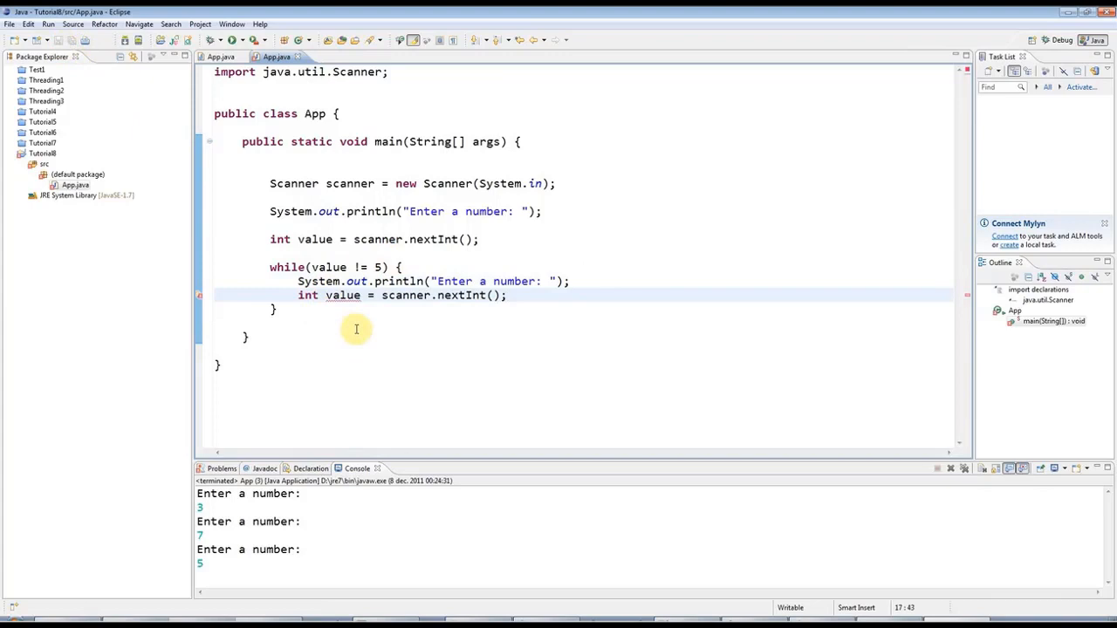
mouse_move(200, 299)
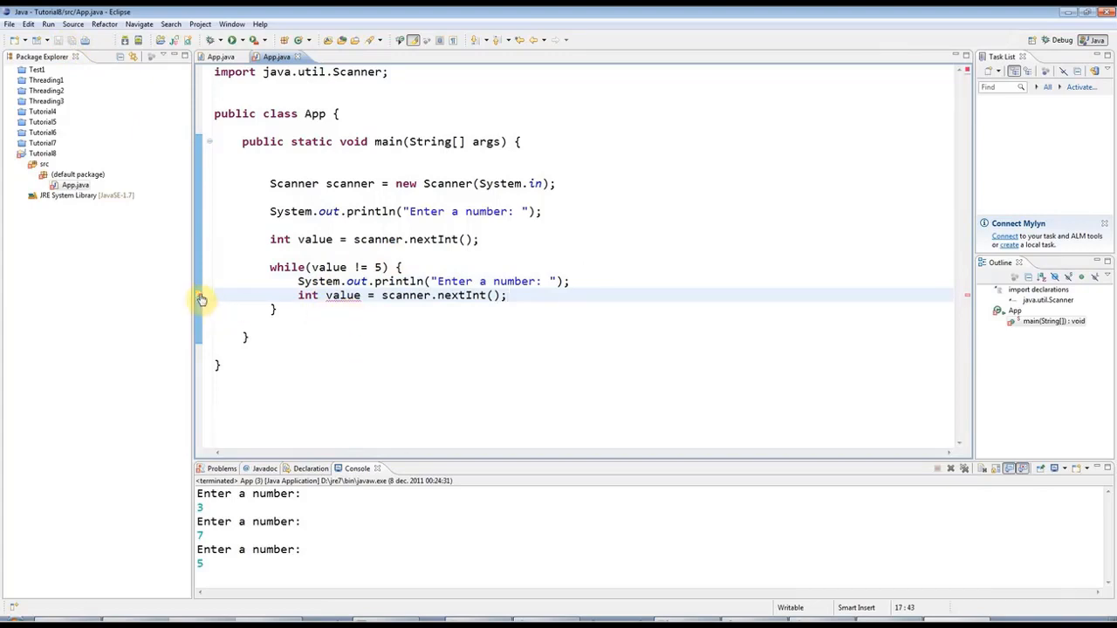
mouse_move(394, 347)
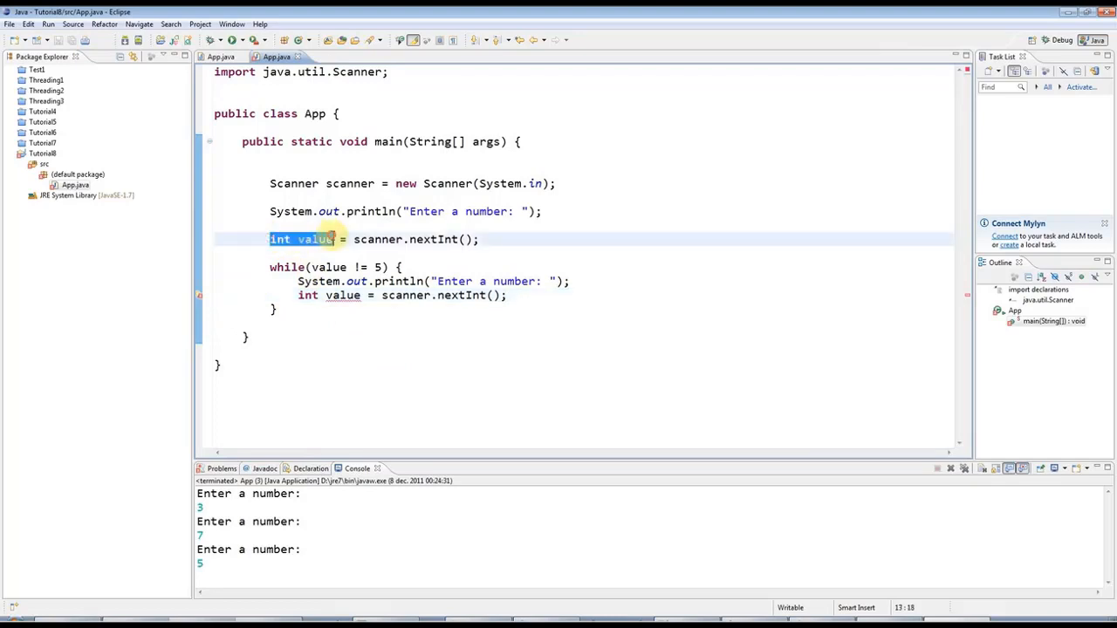
- Remove the int redeclaration of value inside the loop
left_click(336, 295)
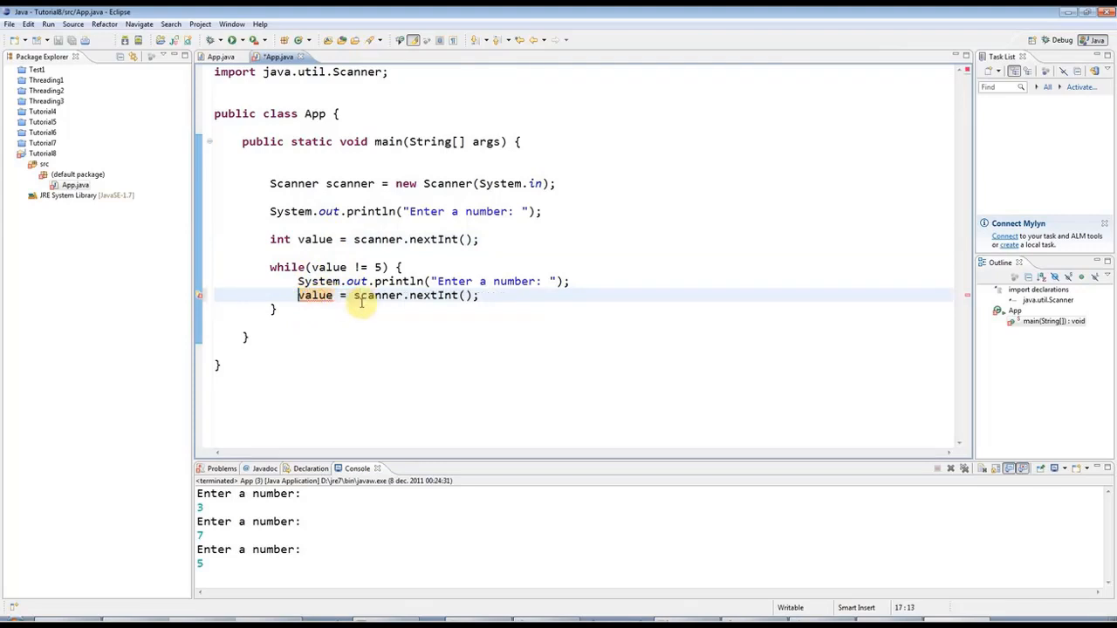
left_click(316, 239)
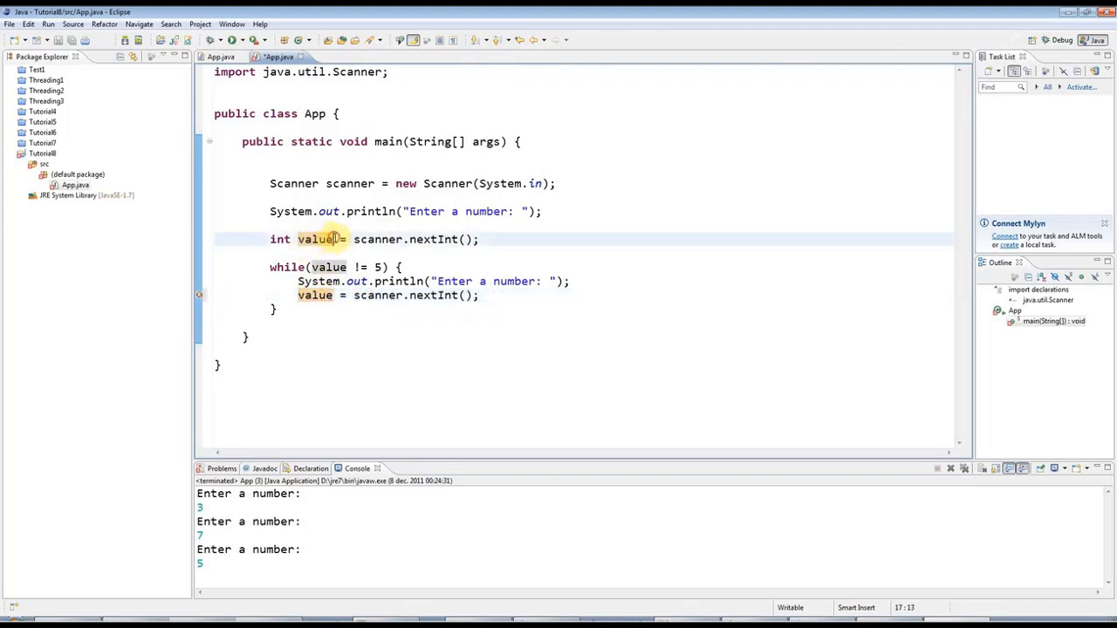
double_click(281, 239)
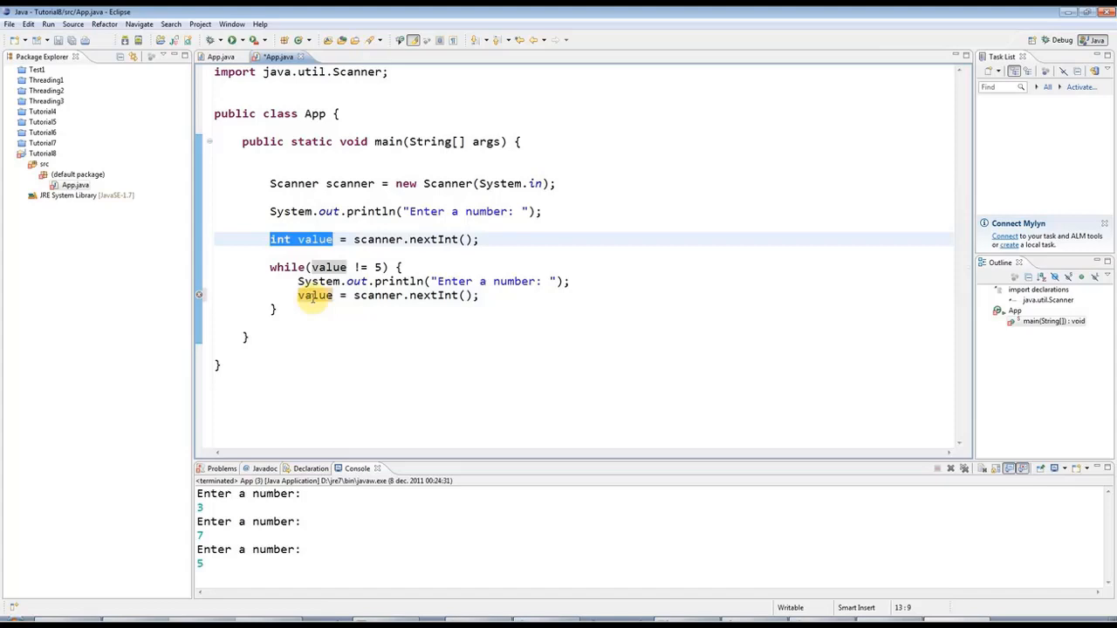
- Add System.out.println("Got 5!"); below the loop
left_click(314, 321)
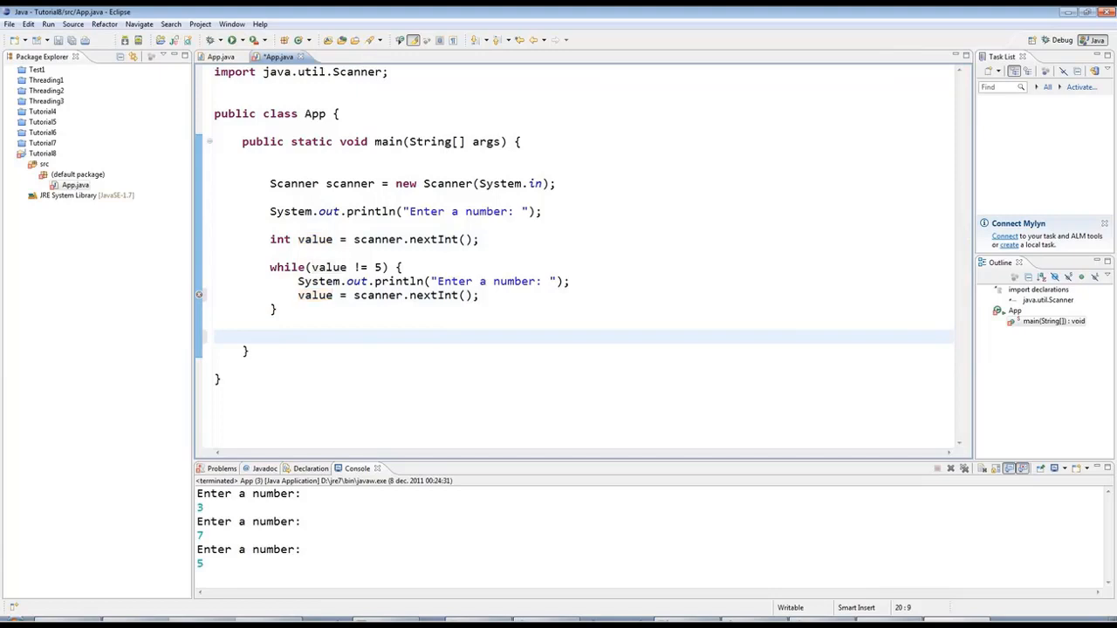
type("System.out.println(\"\");")
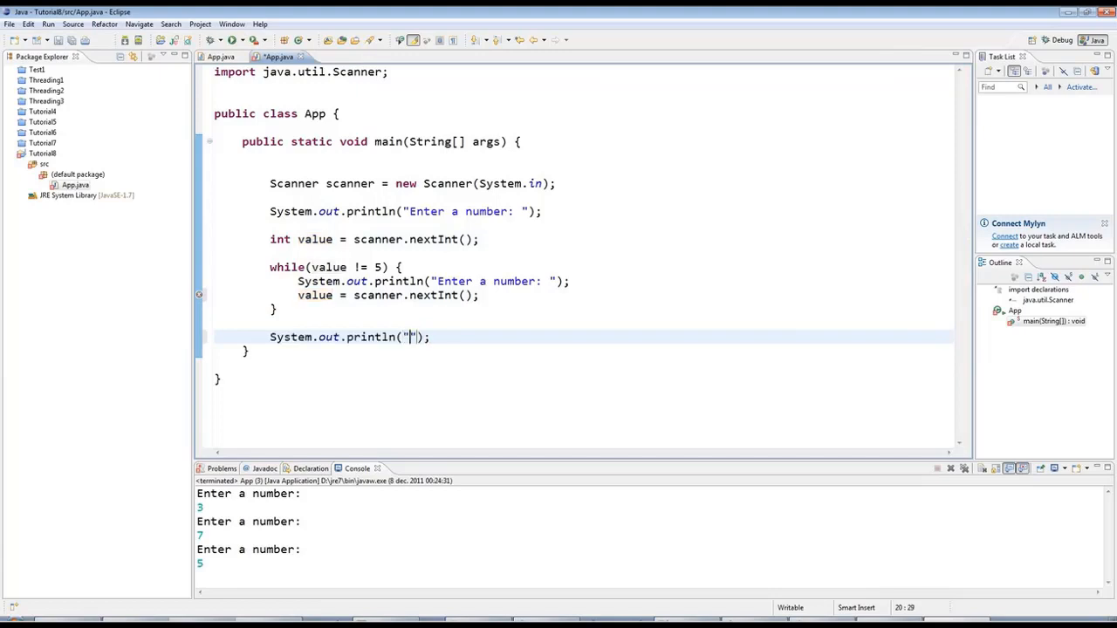
type("Got 5!")
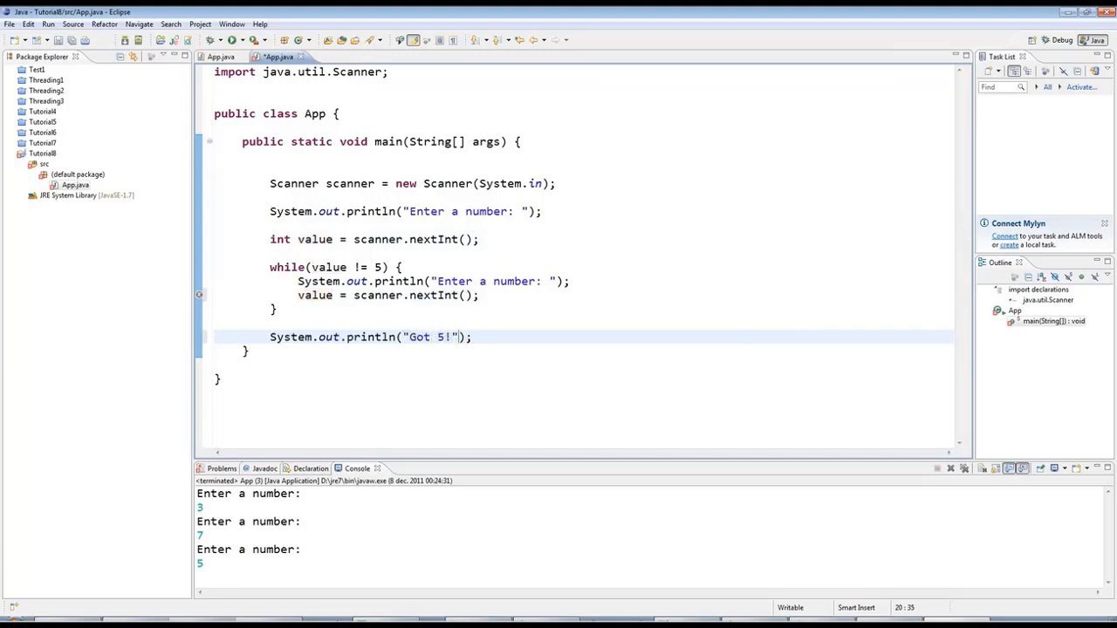
left_click(281, 353)
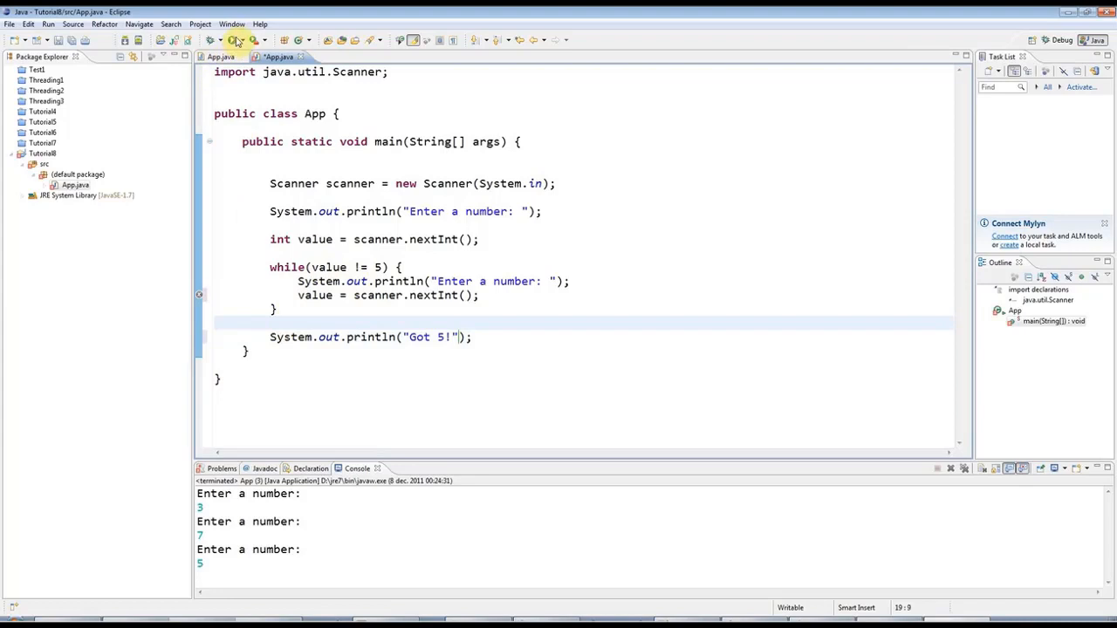
- Enter numbers like 3 in the Console, then remove the blank line before the first read
left_click(237, 41)
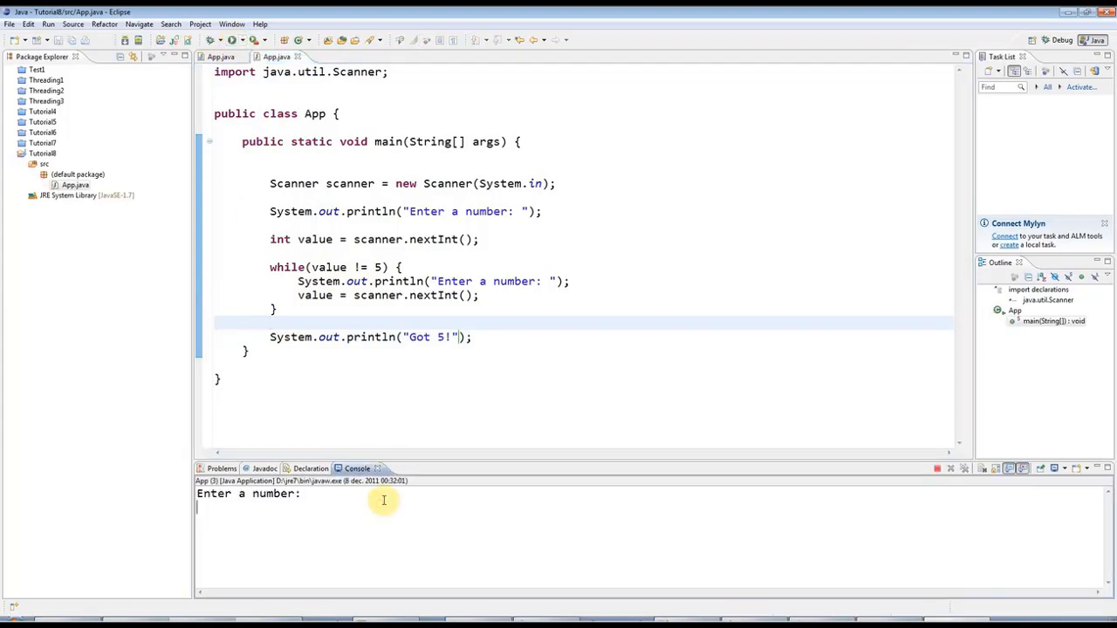
type("3")
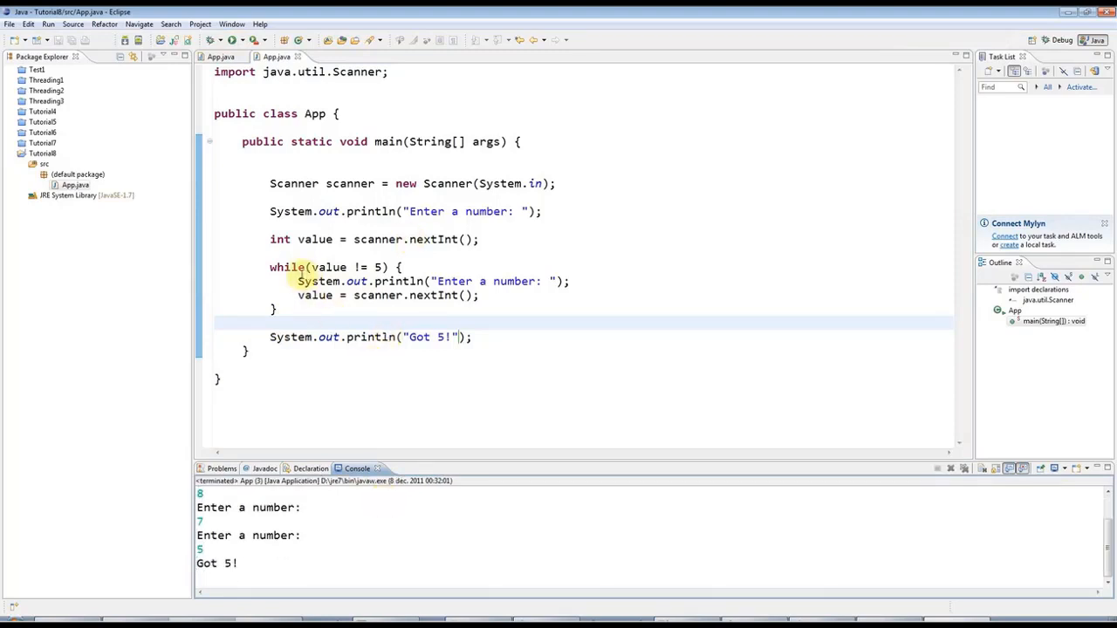
left_click(299, 225)
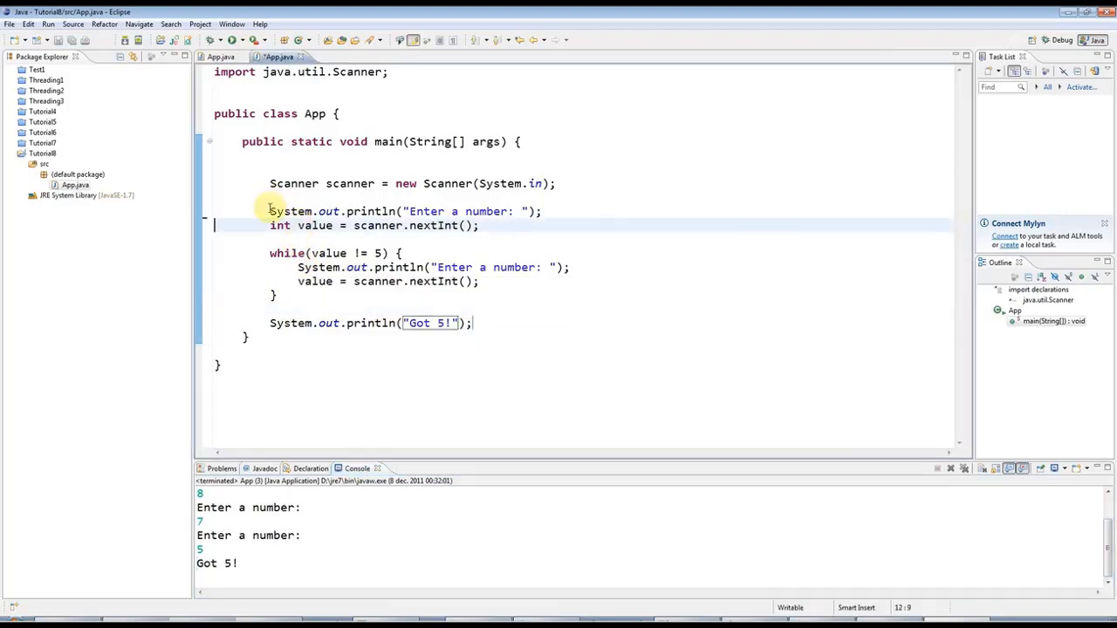
left_click_drag(299, 267, 478, 281)
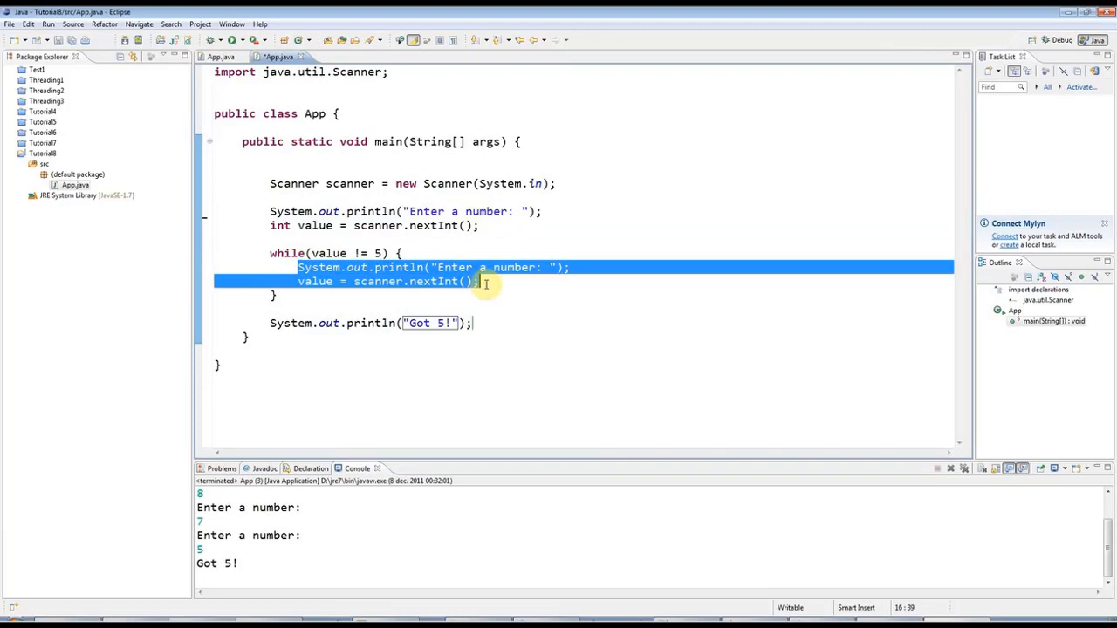
mouse_move(347, 290)
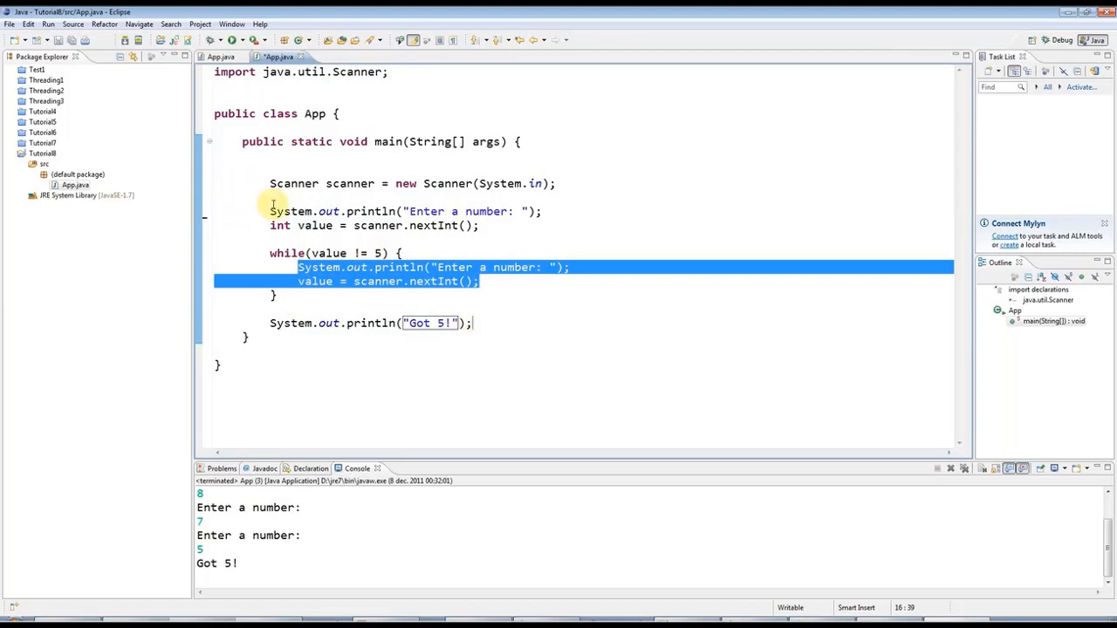
mouse_move(277, 199)
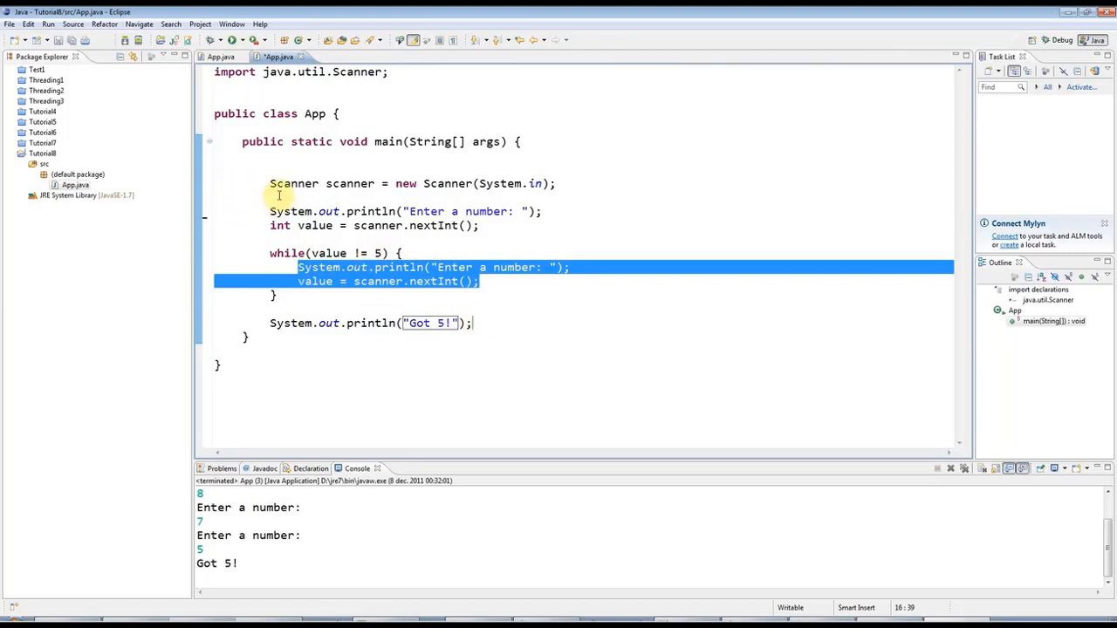
left_click(602, 251)
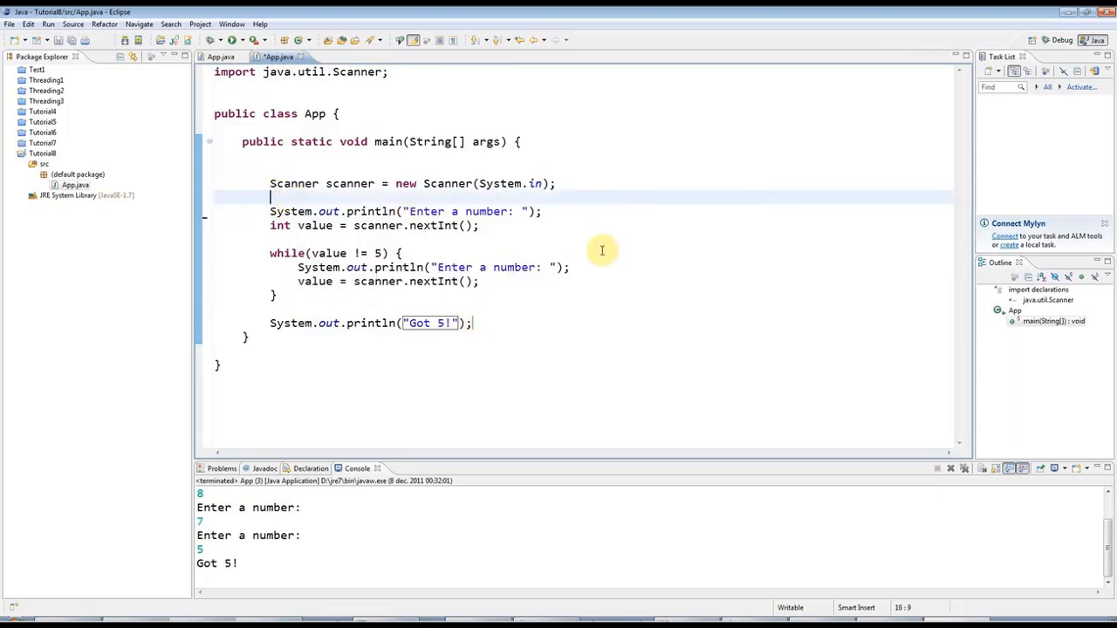
- Wrap the prompt, first read and while loop in a /* ... */ block comment
left_click_drag(270, 211, 275, 295)
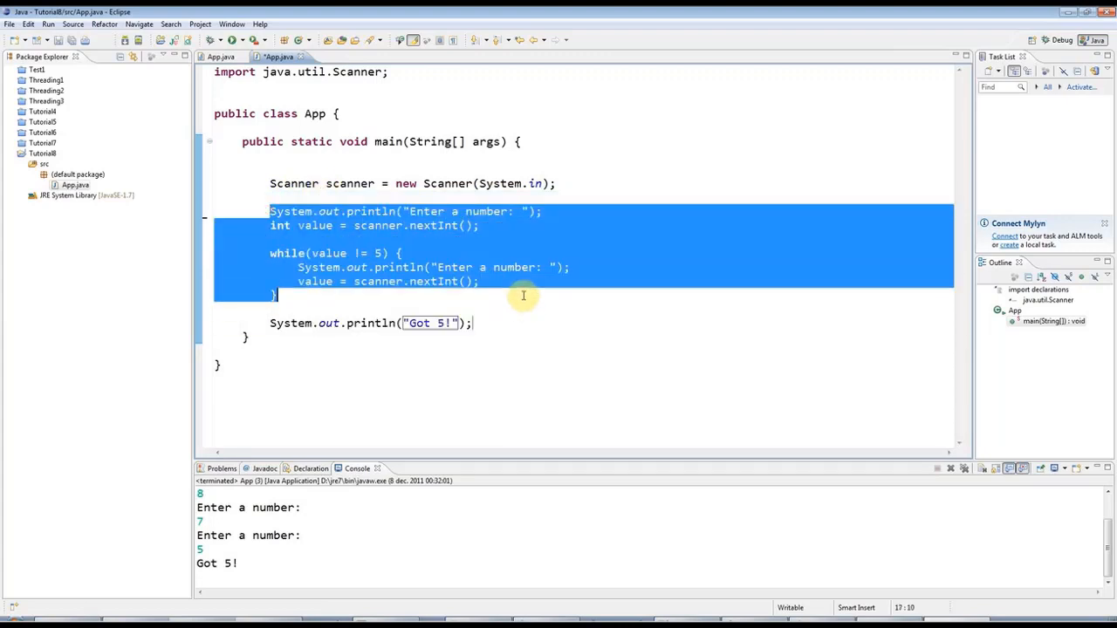
mouse_move(279, 183)
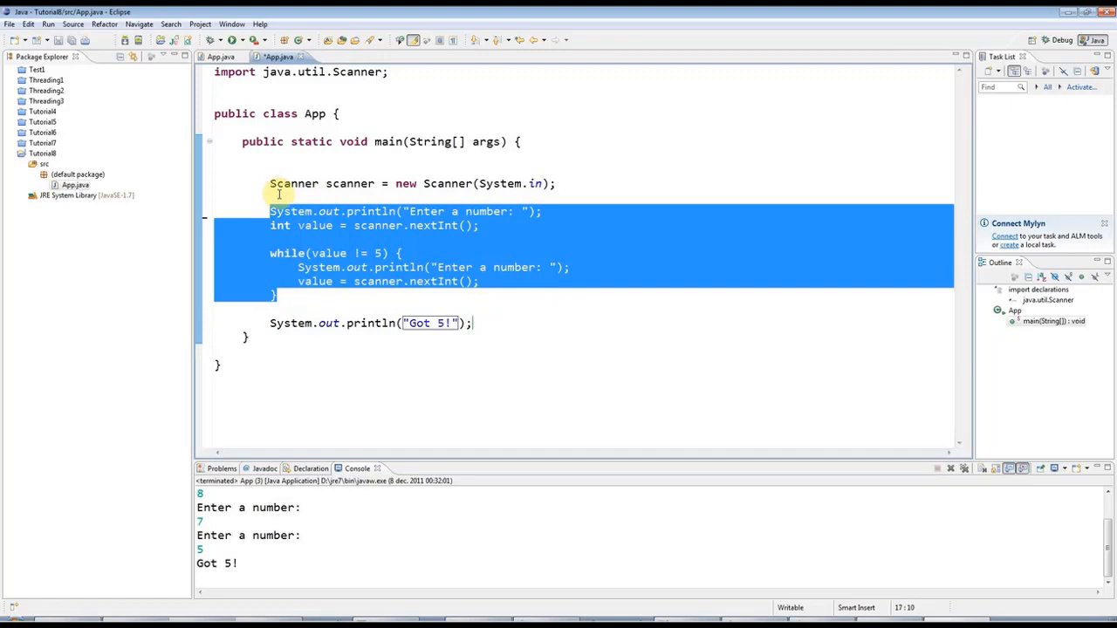
left_click(587, 181)
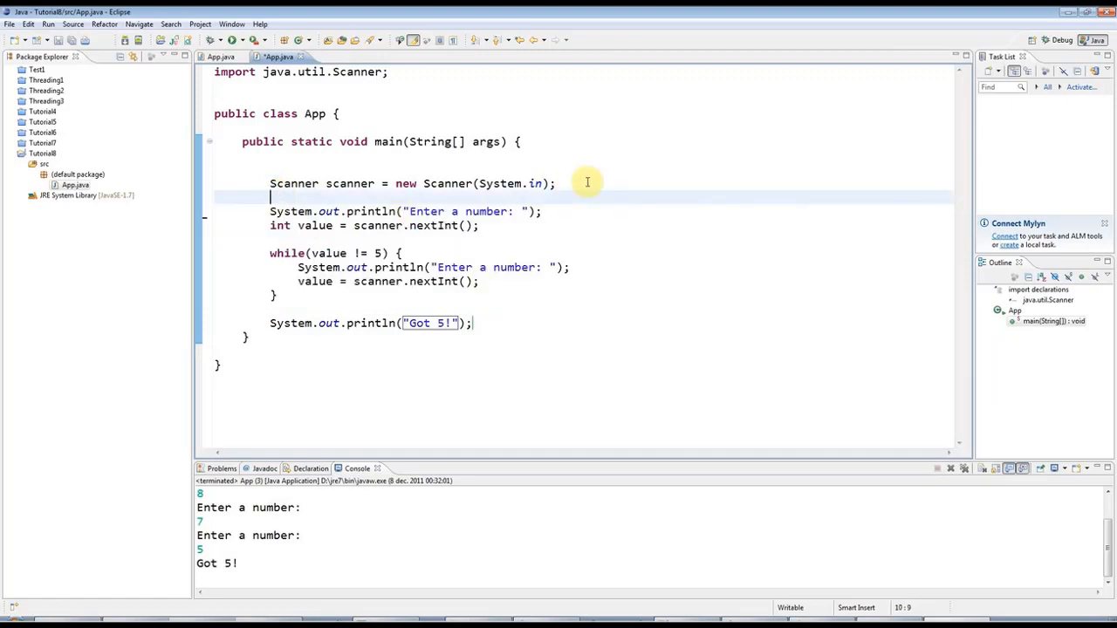
key("Return")
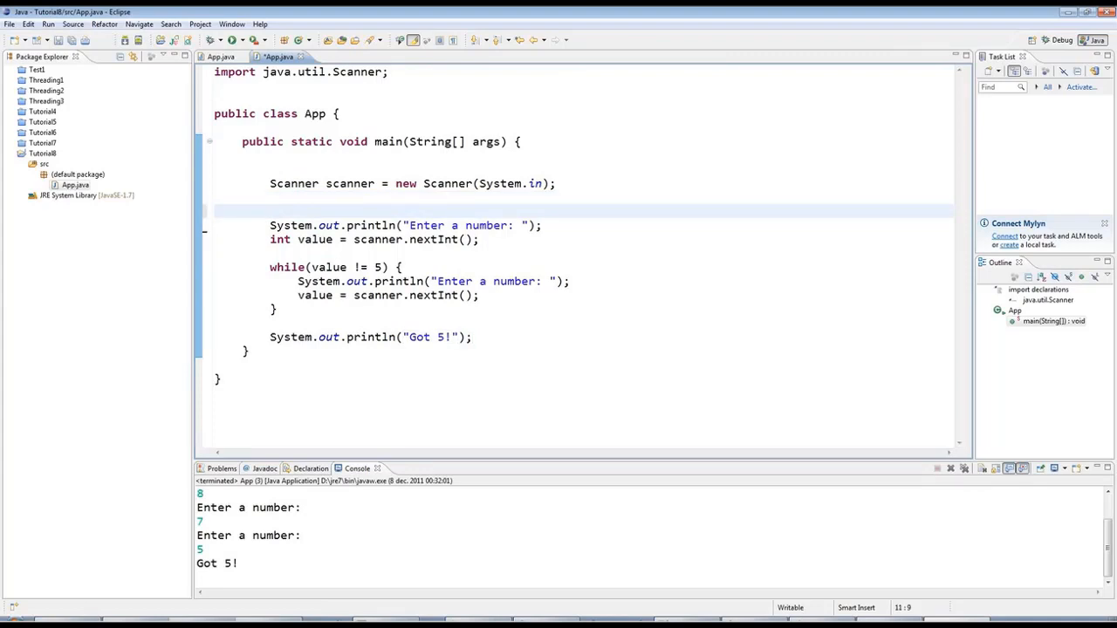
type("/*")
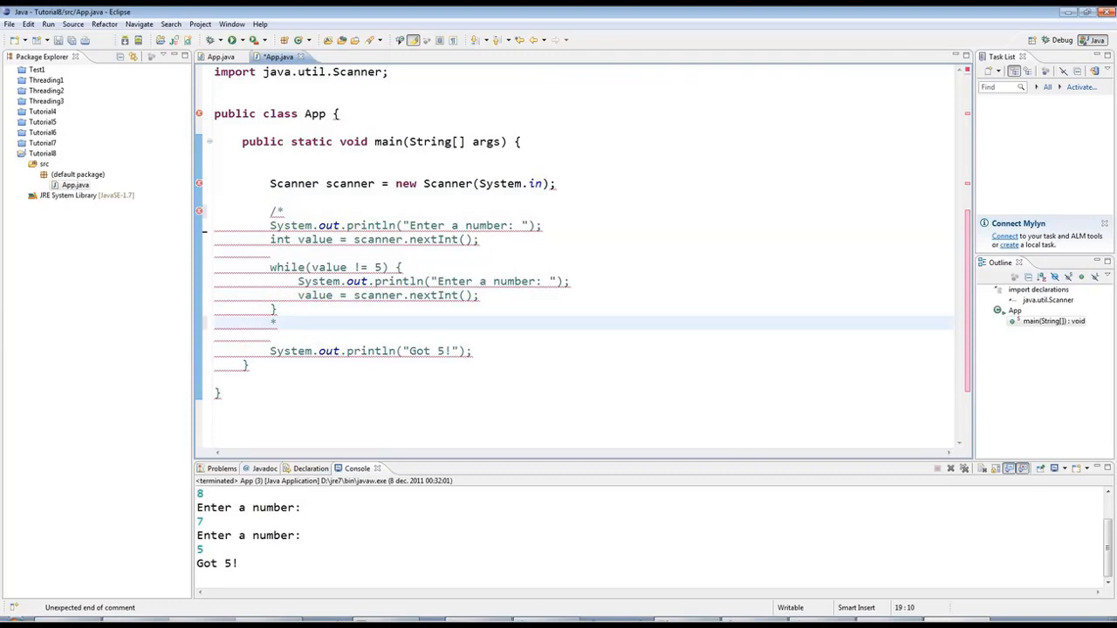
type("/")
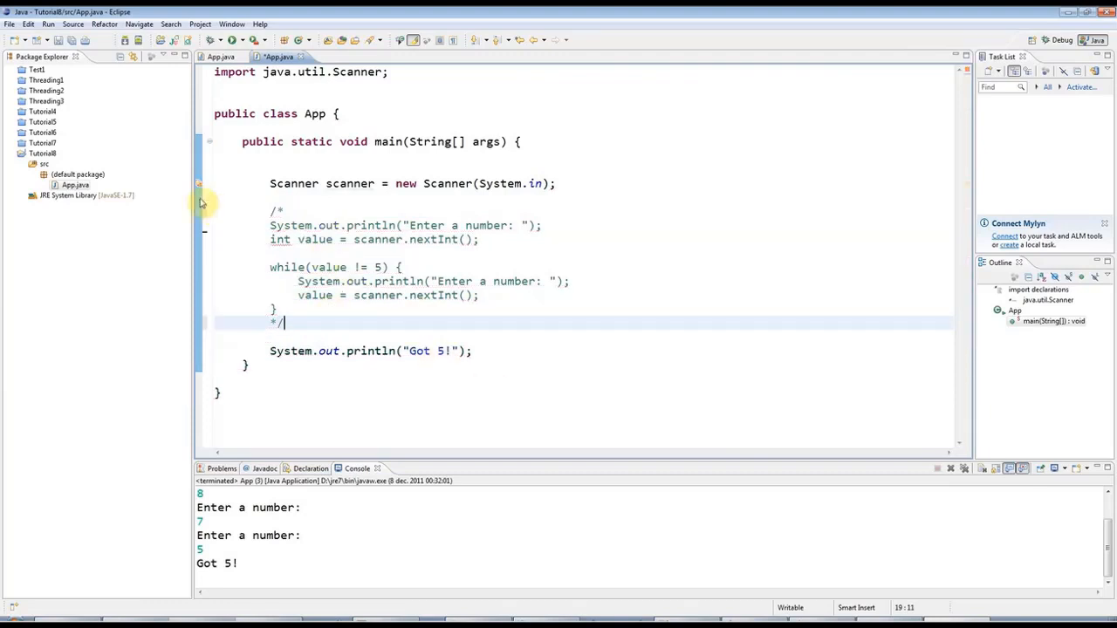
- Reselect the commented-out block and open a new line below it
left_click_drag(270, 225, 276, 308)
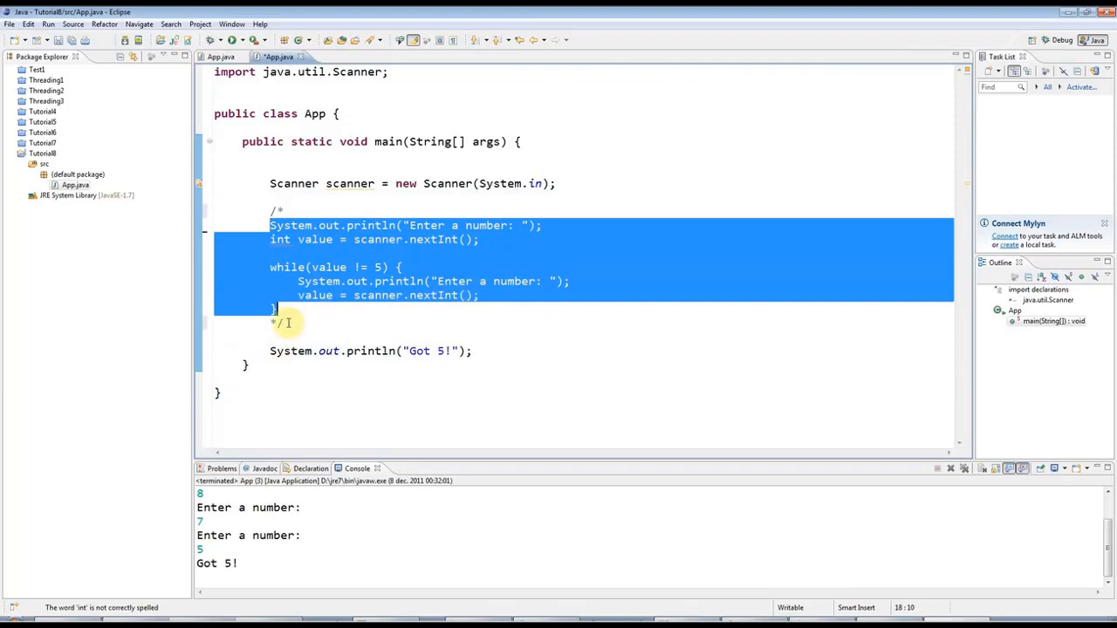
left_click(517, 261)
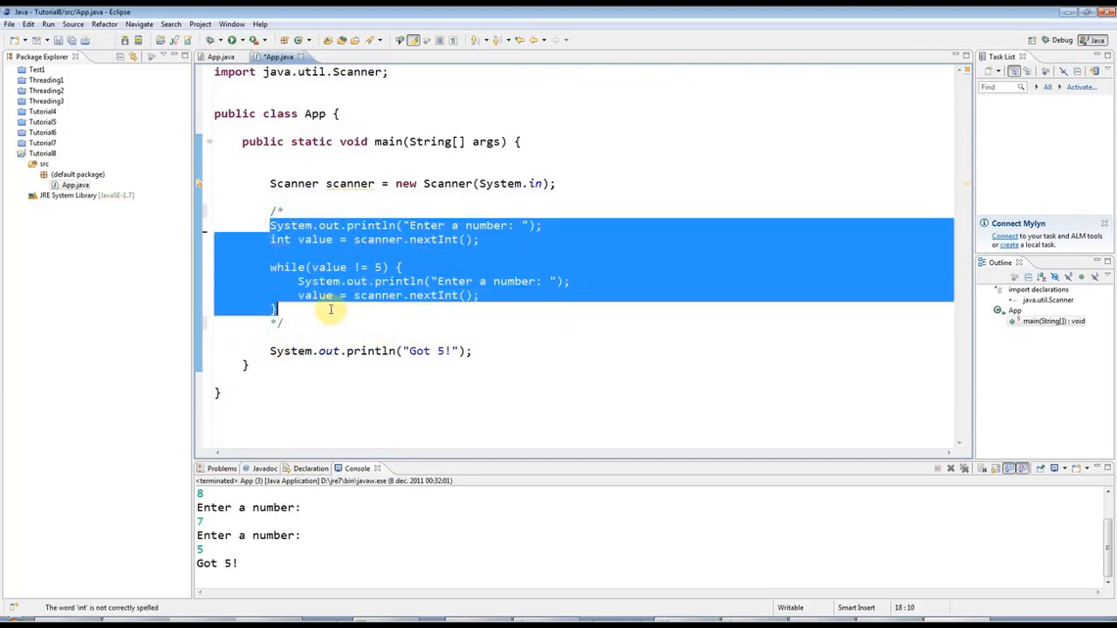
mouse_move(305, 324)
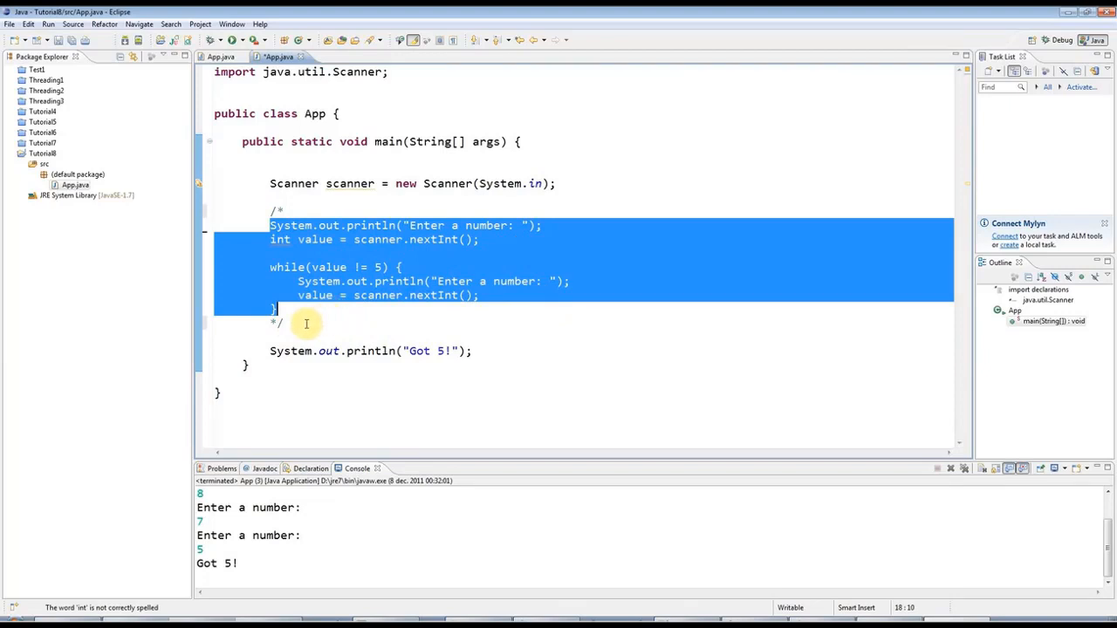
mouse_move(312, 326)
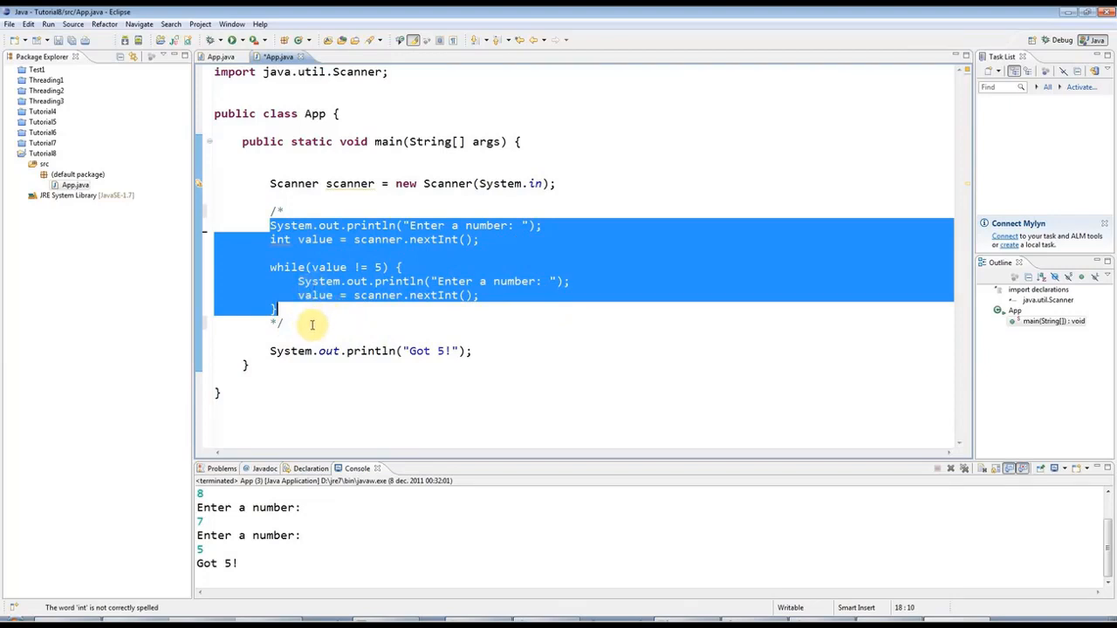
left_click(273, 250)
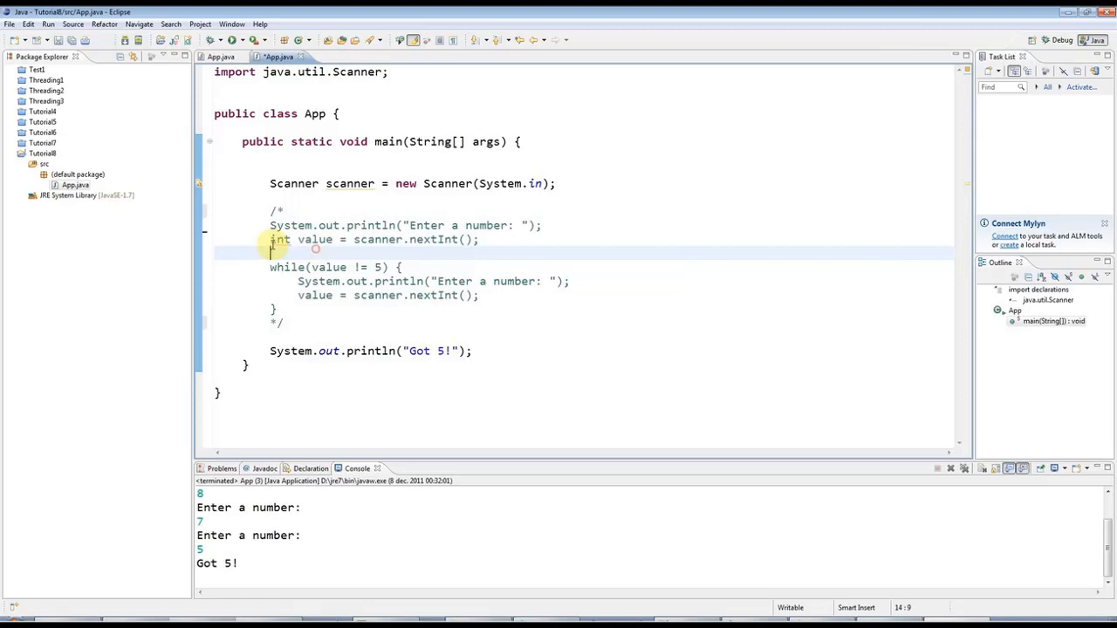
left_click_drag(270, 225, 277, 309)
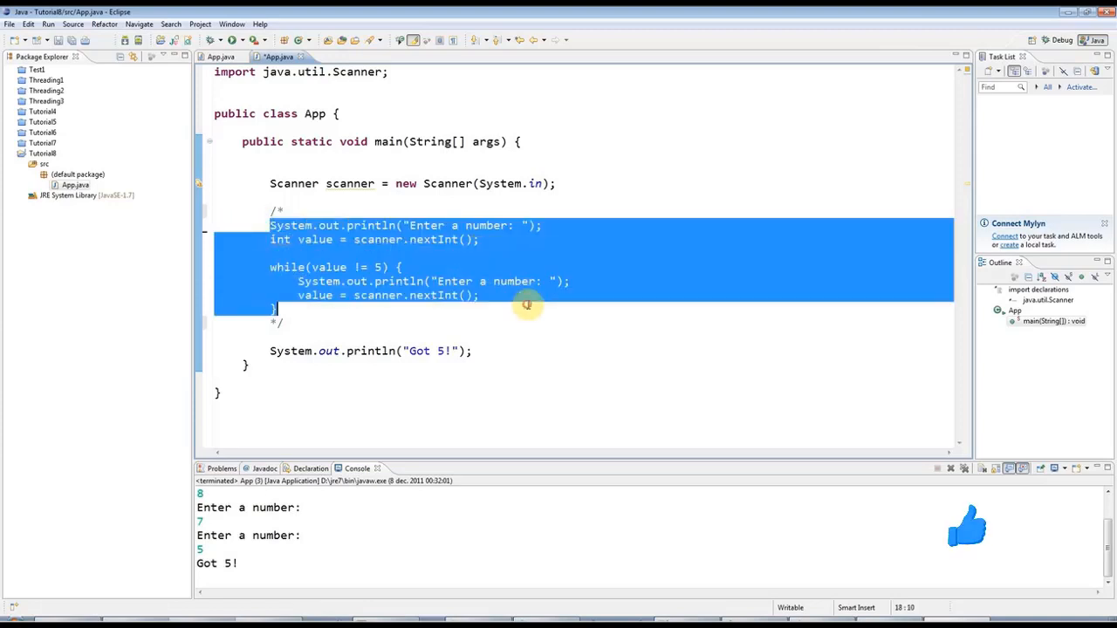
left_click(405, 323)
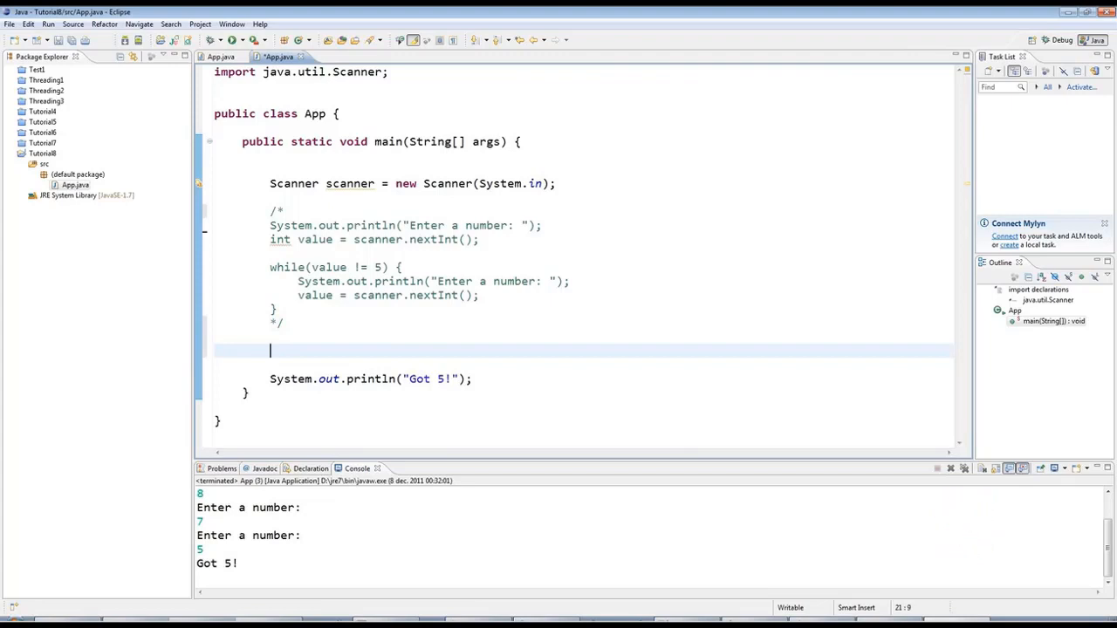
- Type an empty do { } block ending in while (value != 5);
type("do")
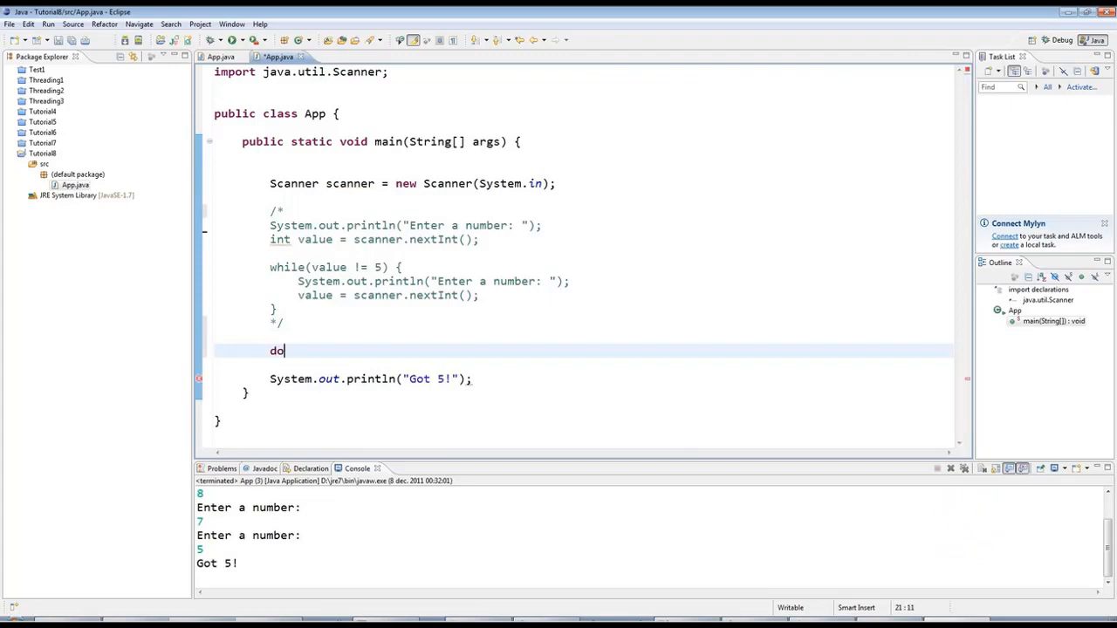
type("{")
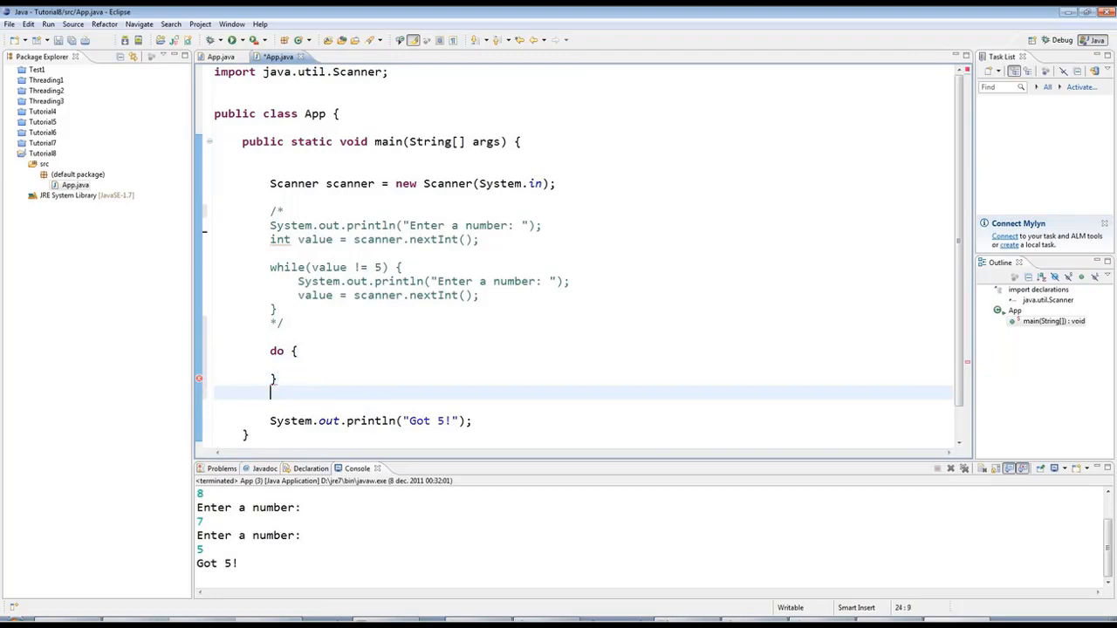
type("while")
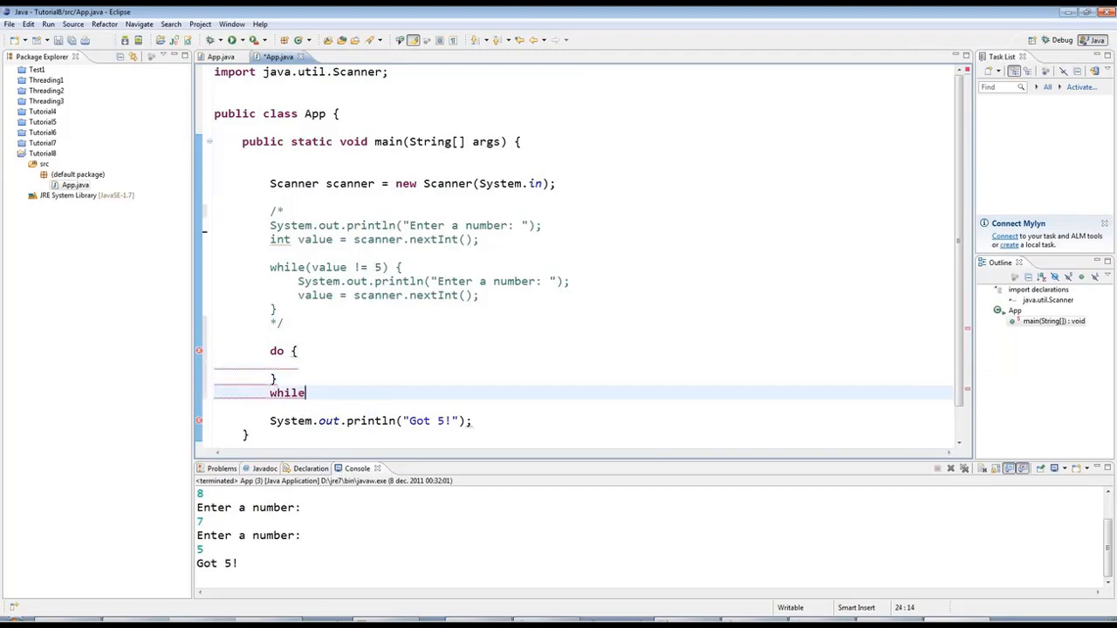
type("();")
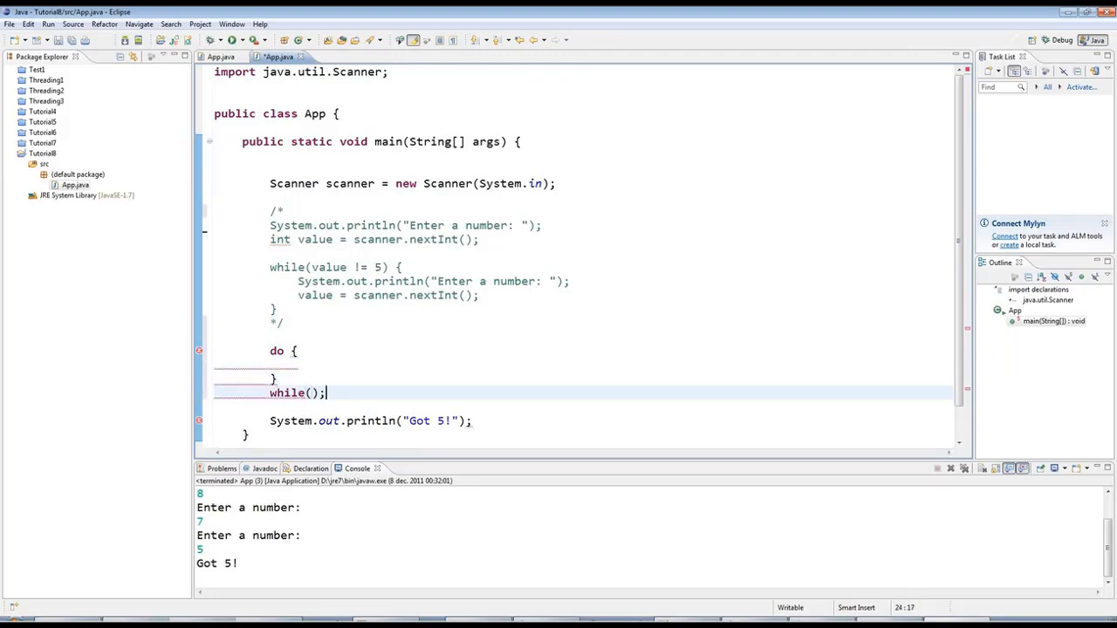
double_click(287, 393)
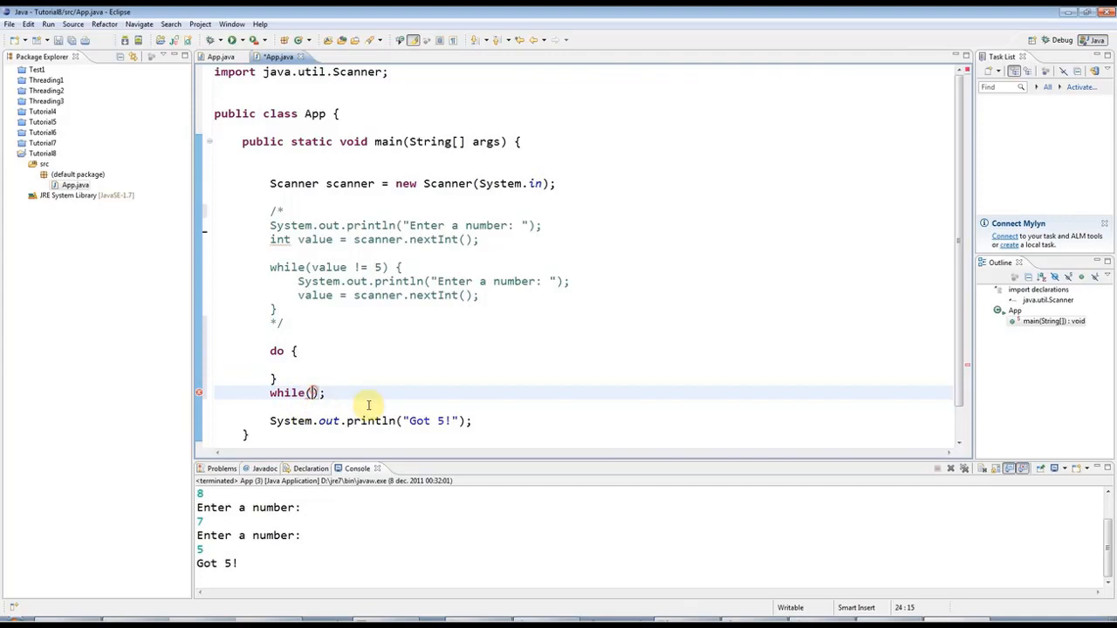
mouse_move(402, 405)
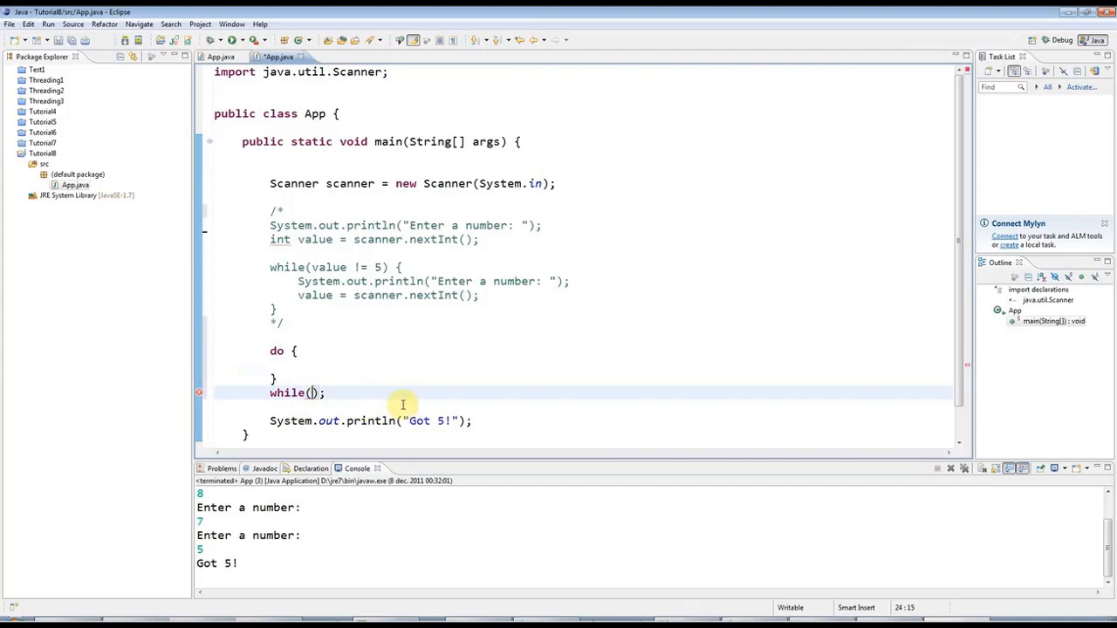
type("value")
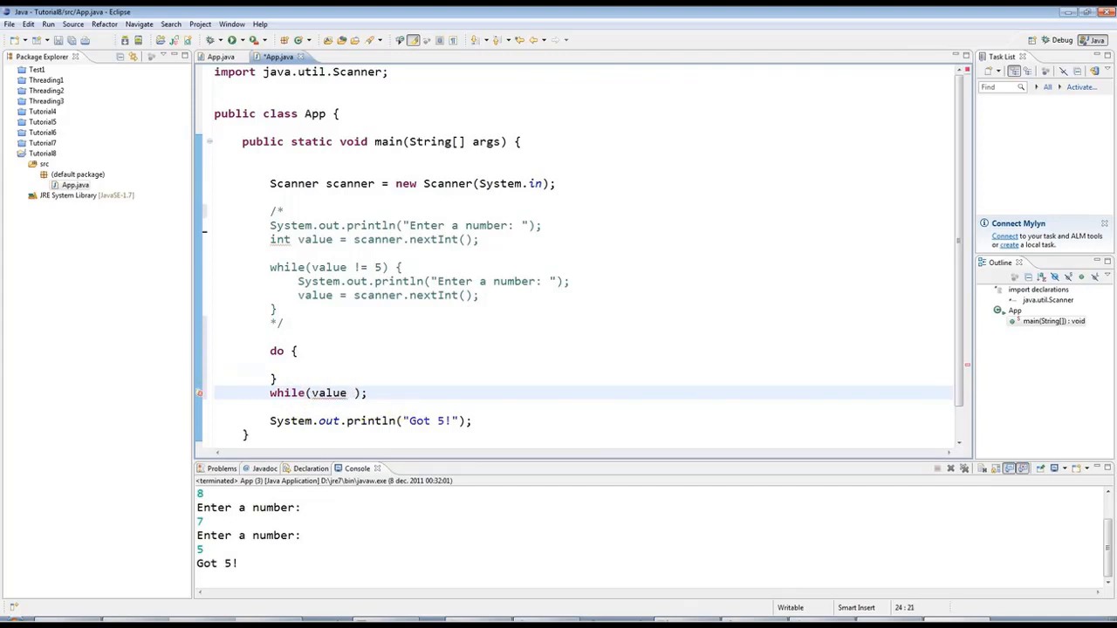
type("!=")
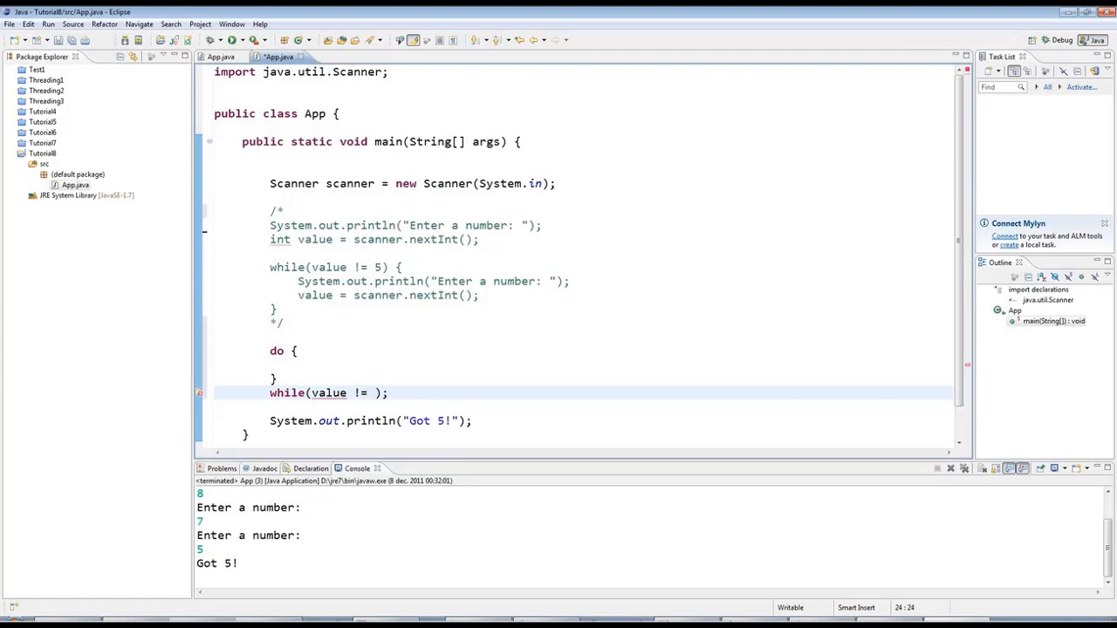
type("5")
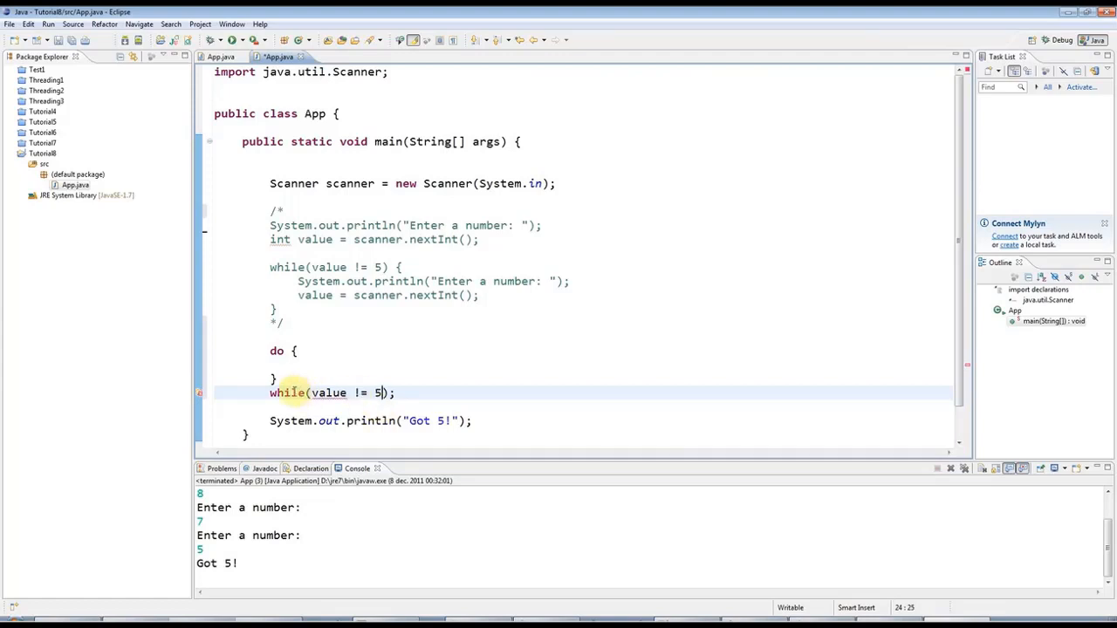
double_click(328, 393)
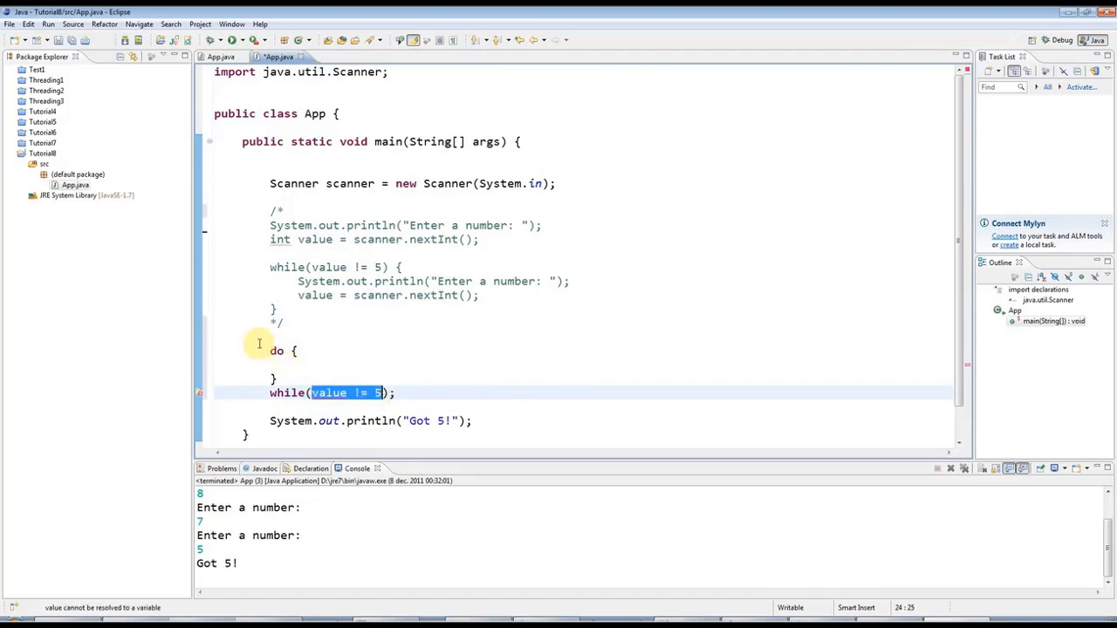
- Fix the do keyword of the do-while loop below the comment
left_click(277, 350)
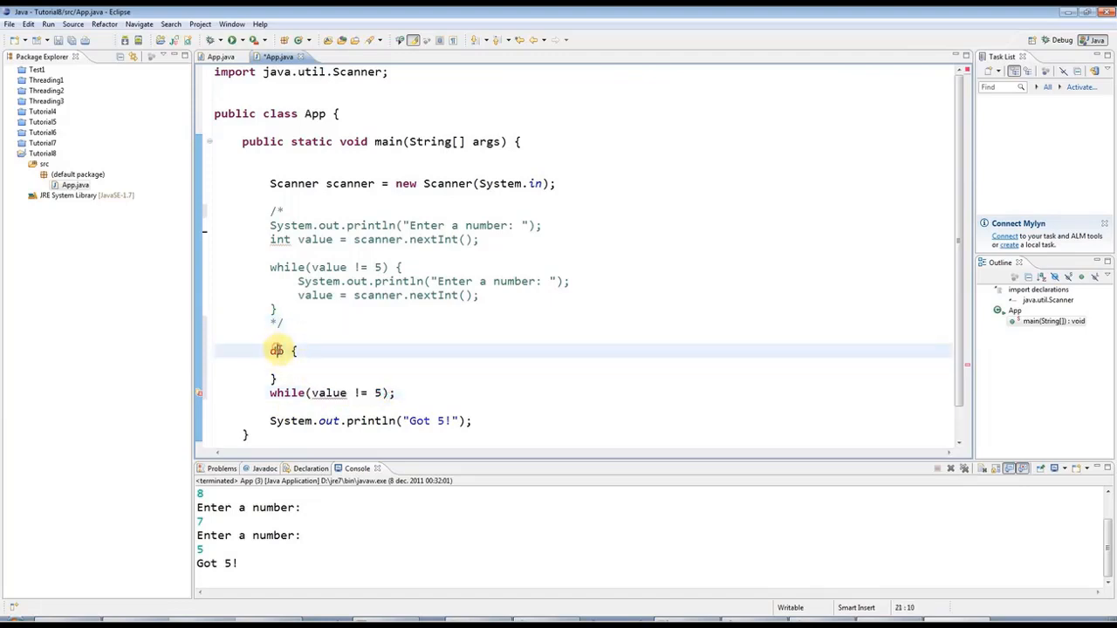
type("o")
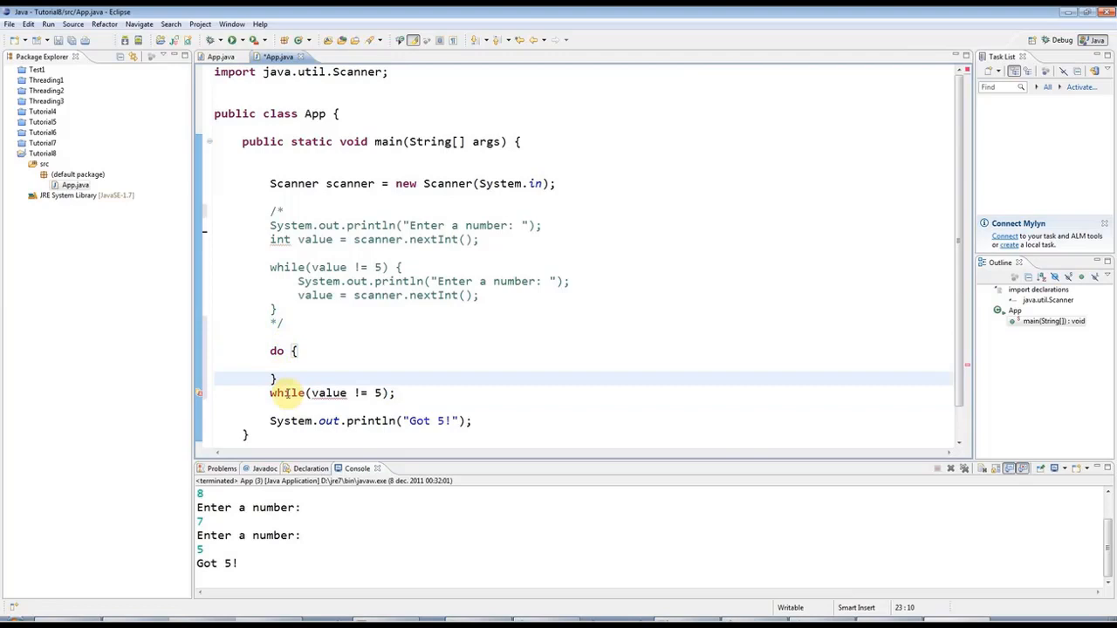
double_click(329, 392)
type("System.out.println(\"Enter a number: \");")
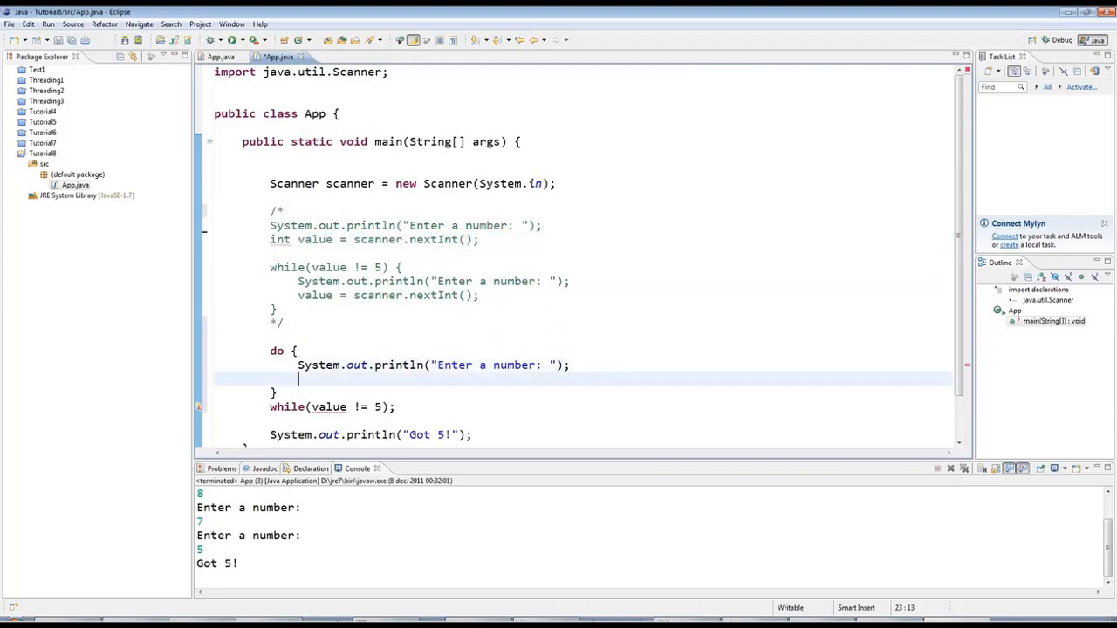
- Add int value = scanner.nextInt(); inside the do block after the prompt
type("int value = scanner.nextInt();")
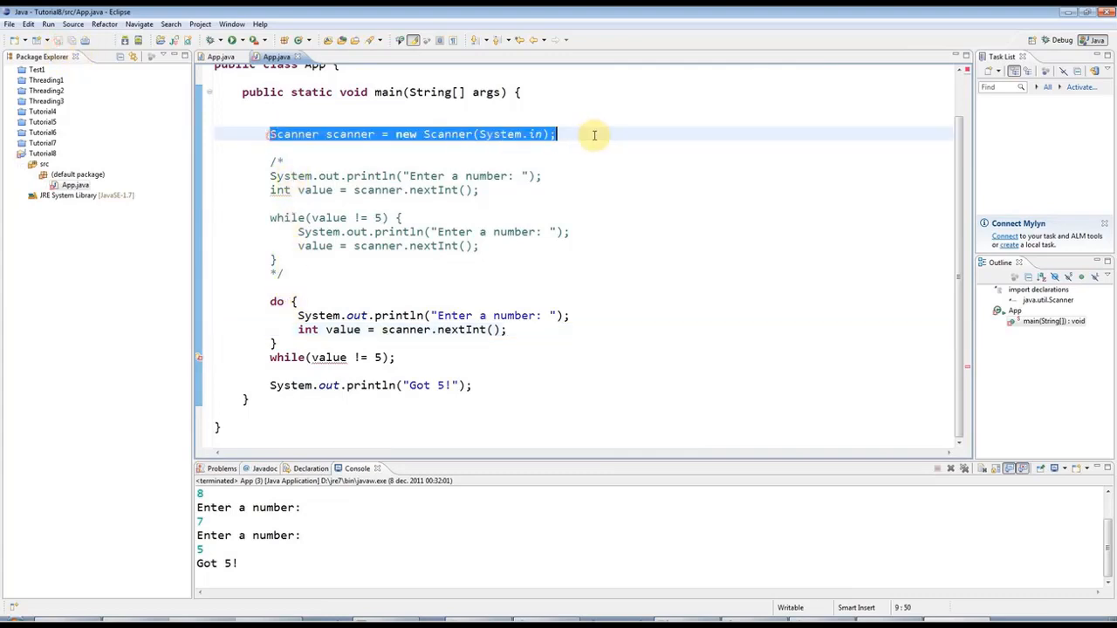
mouse_move(379, 126)
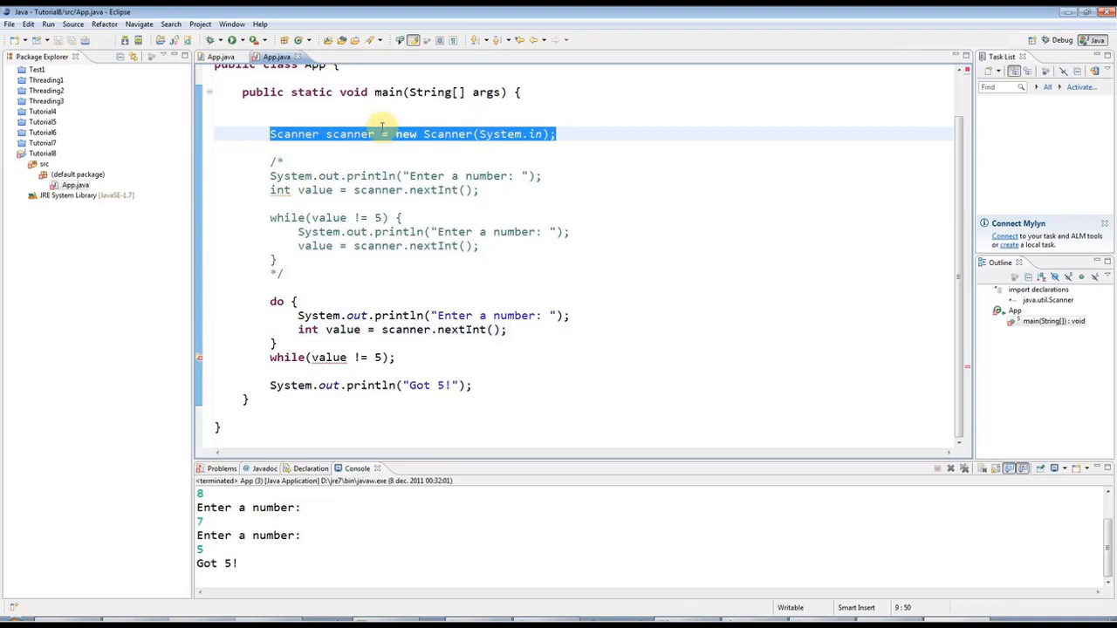
left_click(276, 302)
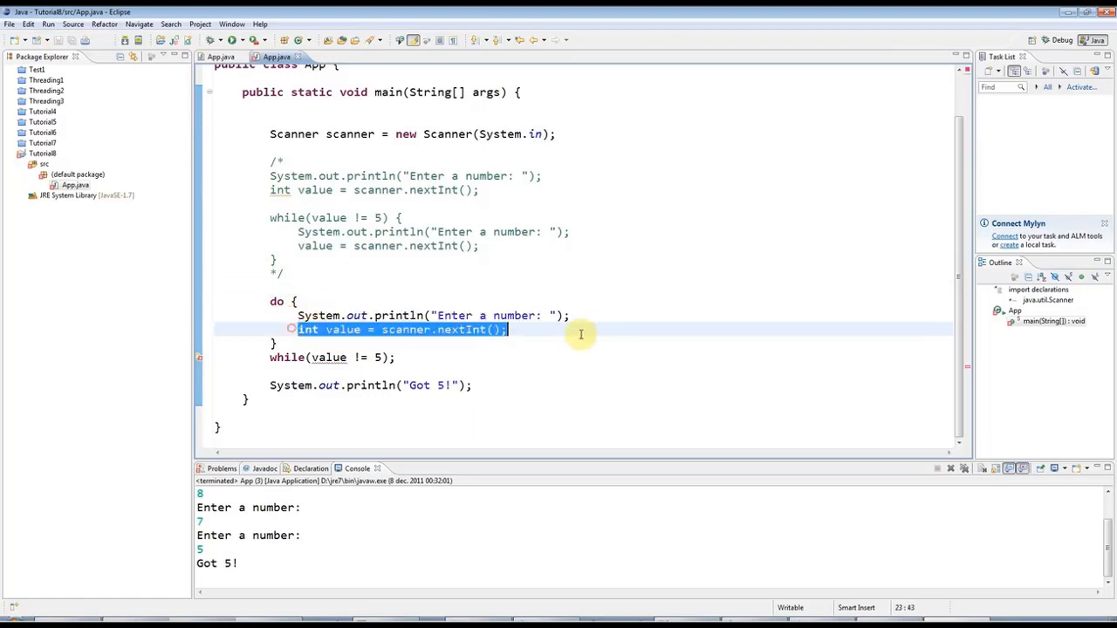
mouse_move(327, 357)
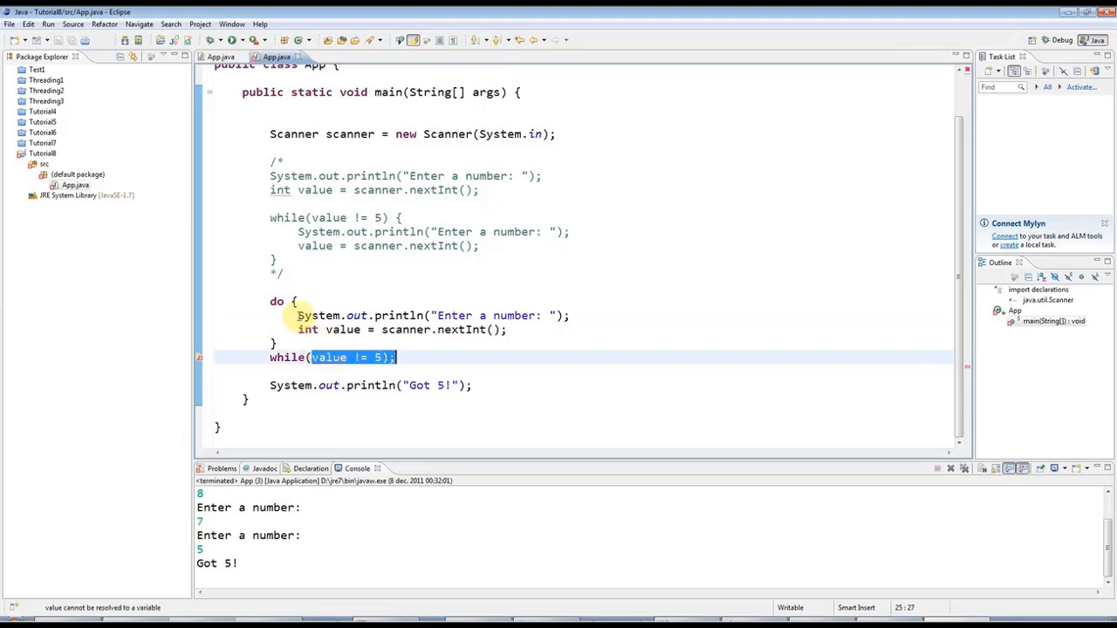
left_click(301, 315)
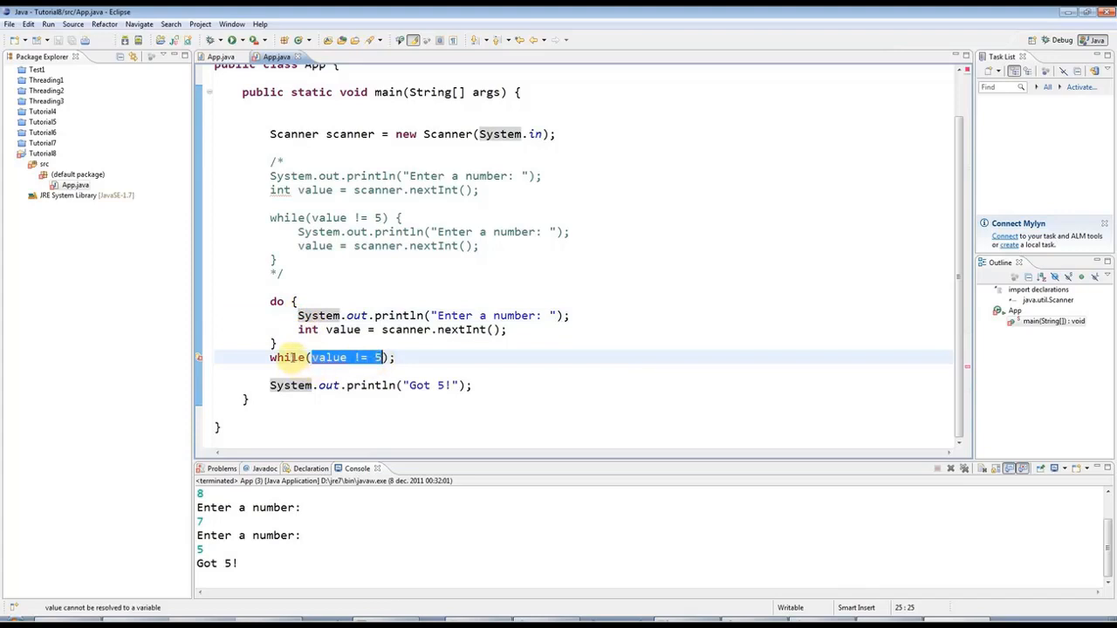
left_click(503, 380)
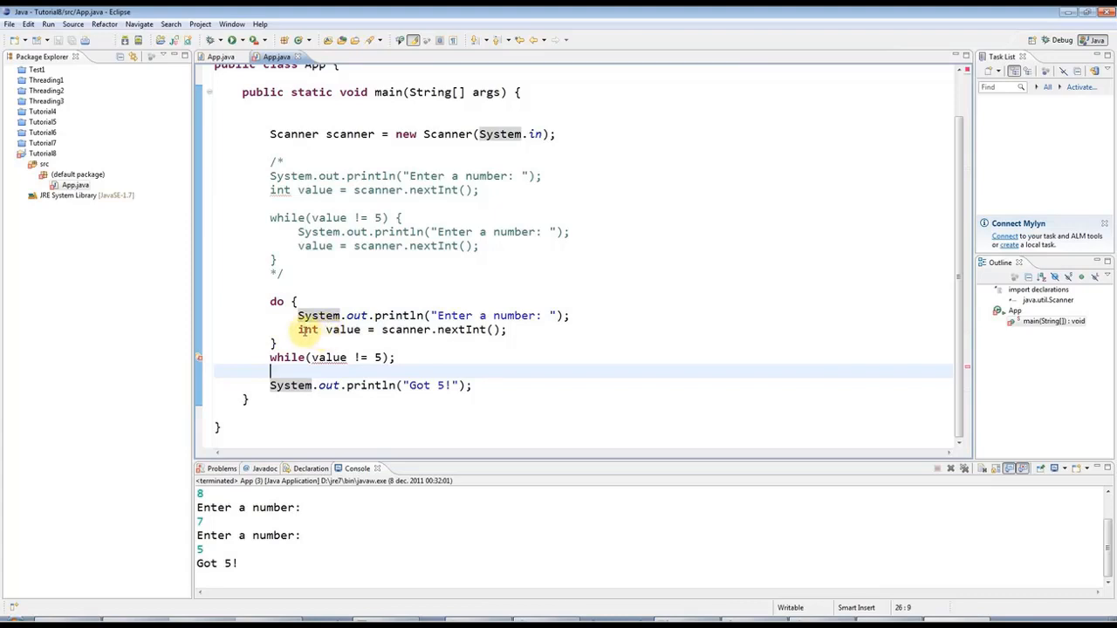
double_click(328, 330)
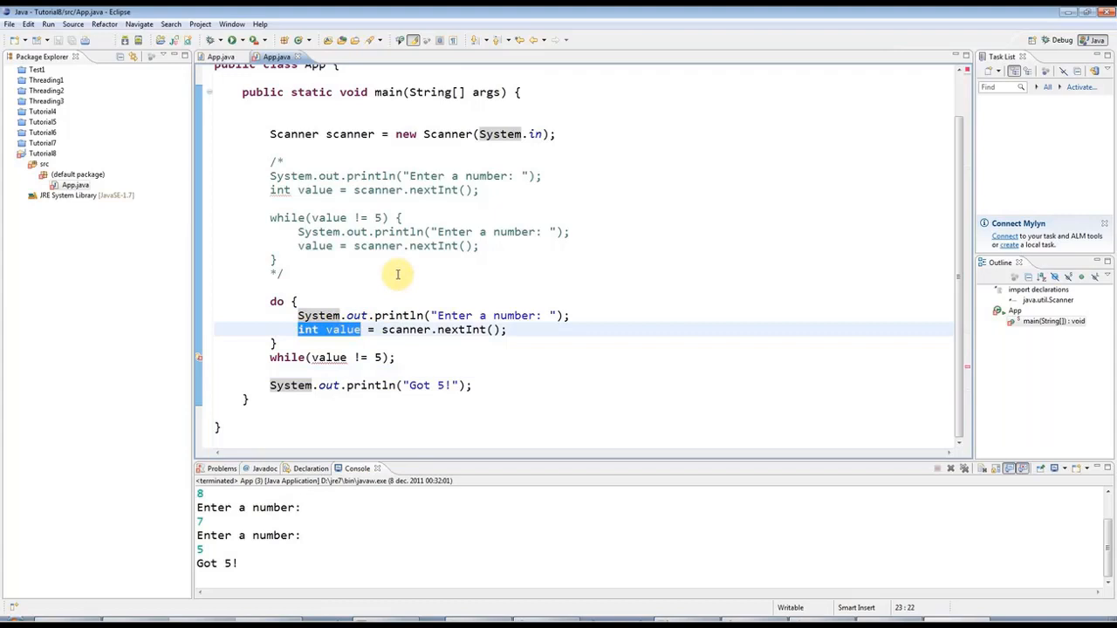
left_click(297, 329)
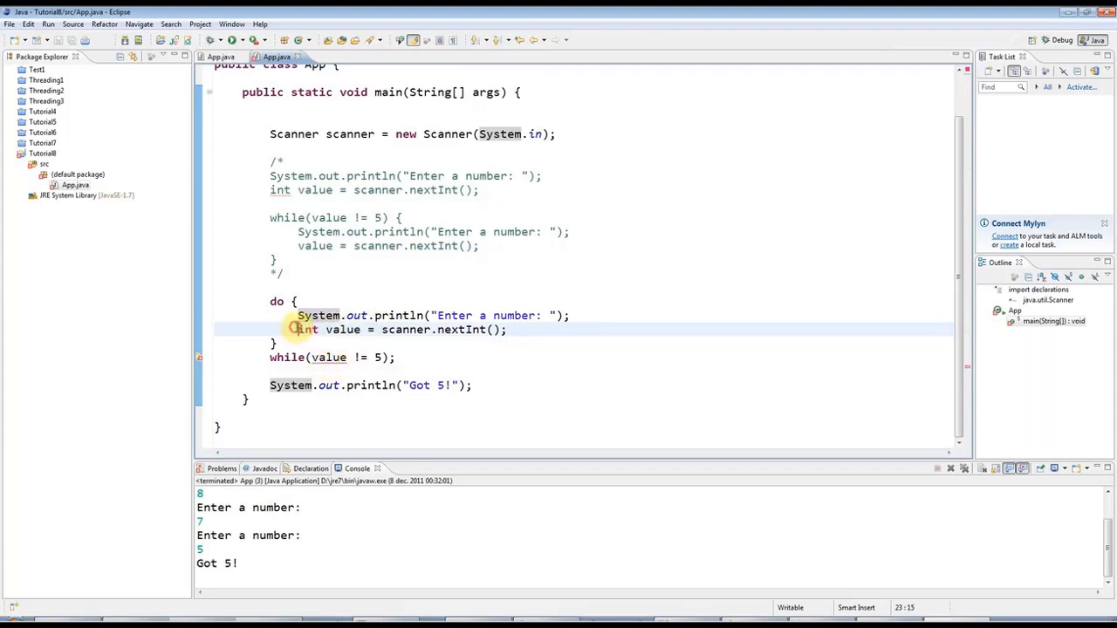
double_click(307, 329)
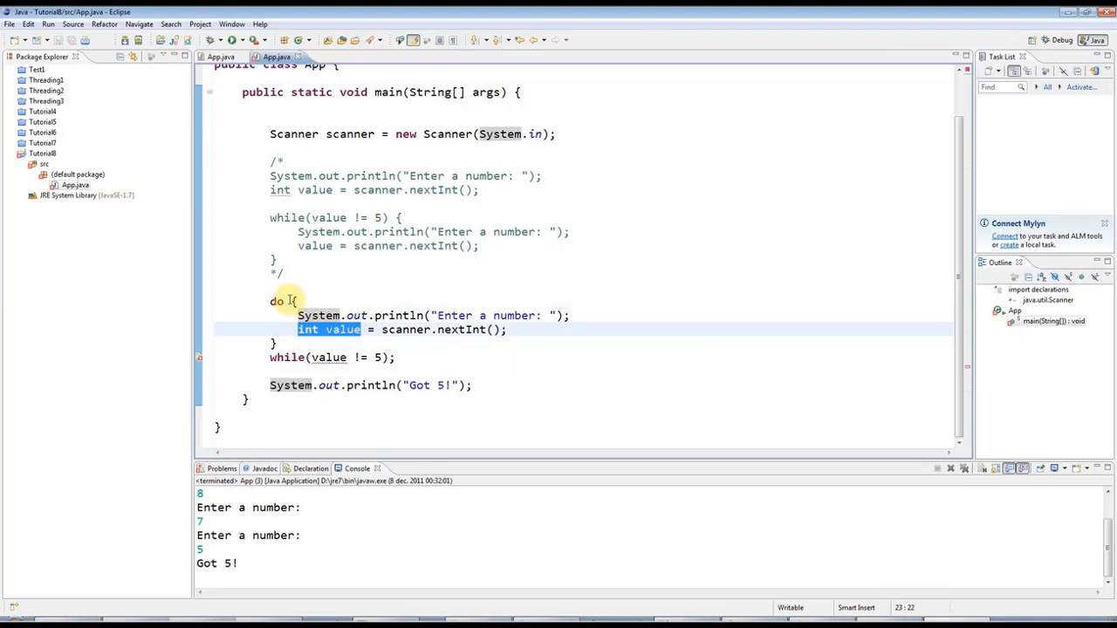
mouse_move(236, 417)
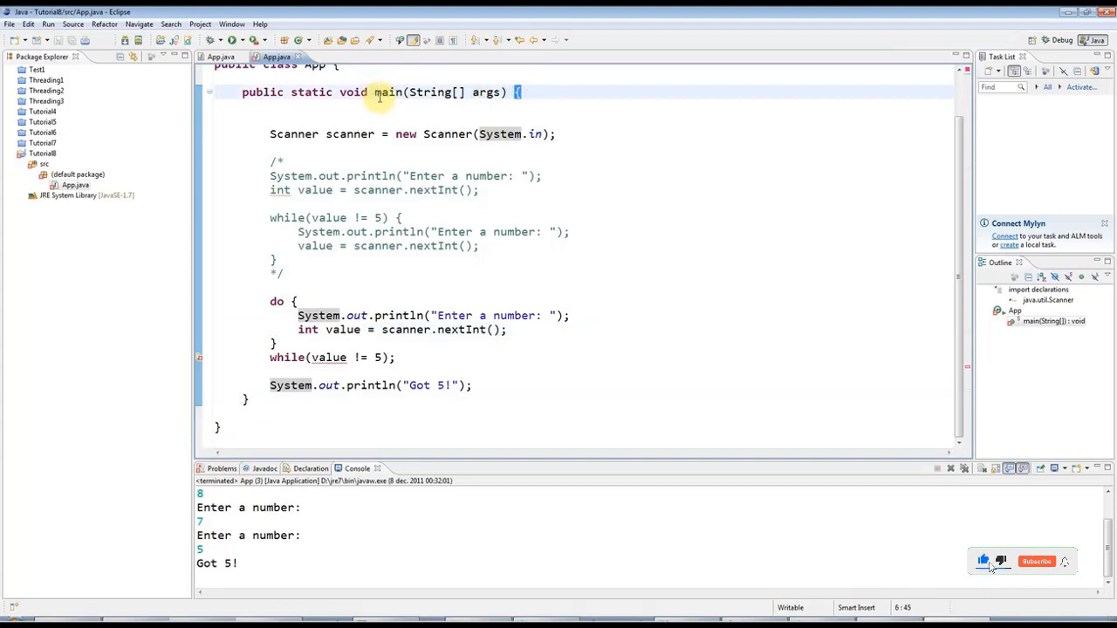
scroll("up", 3)
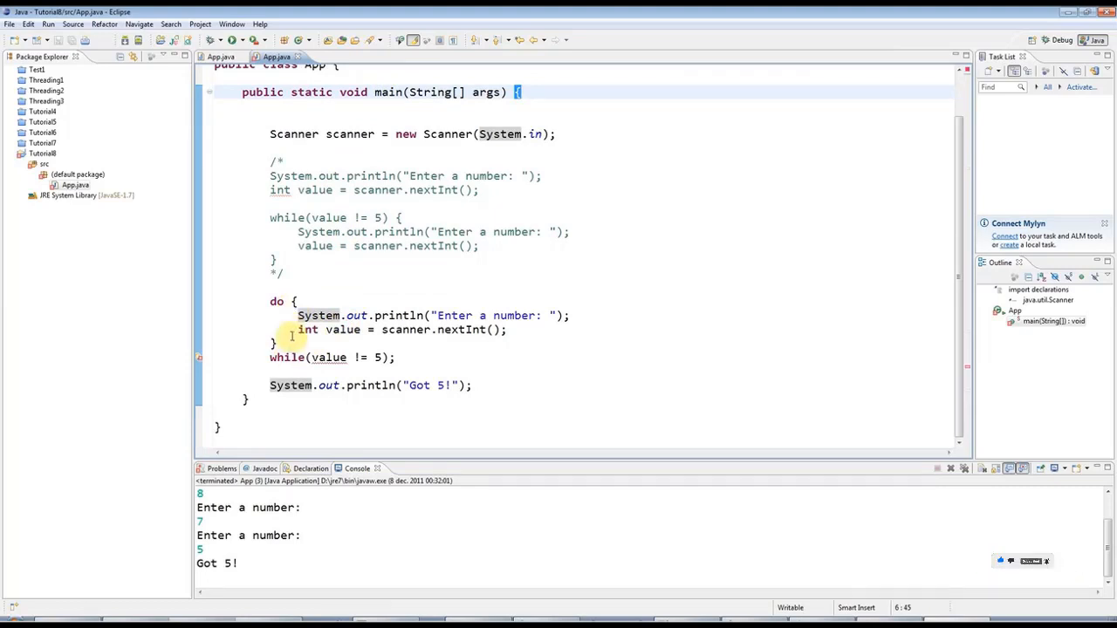
double_click(329, 329)
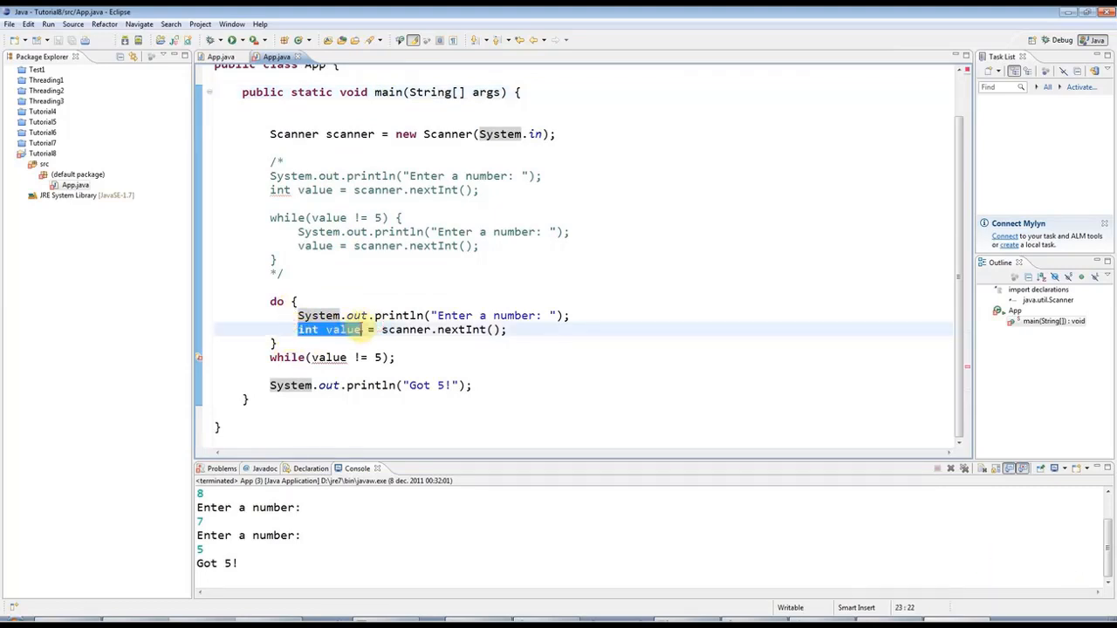
left_click(293, 301)
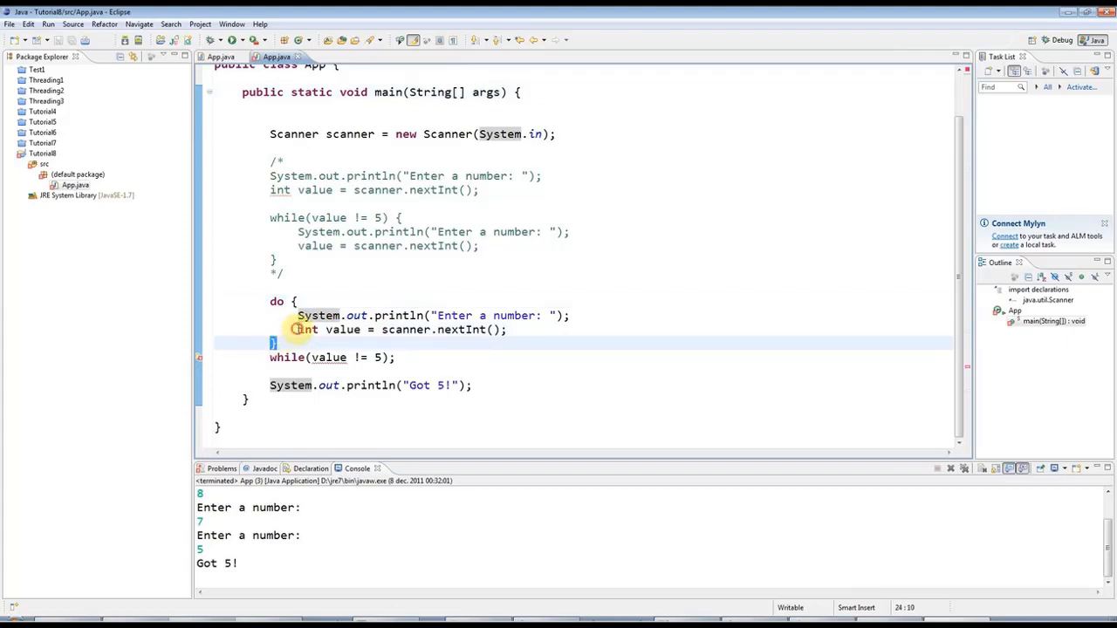
double_click(327, 329)
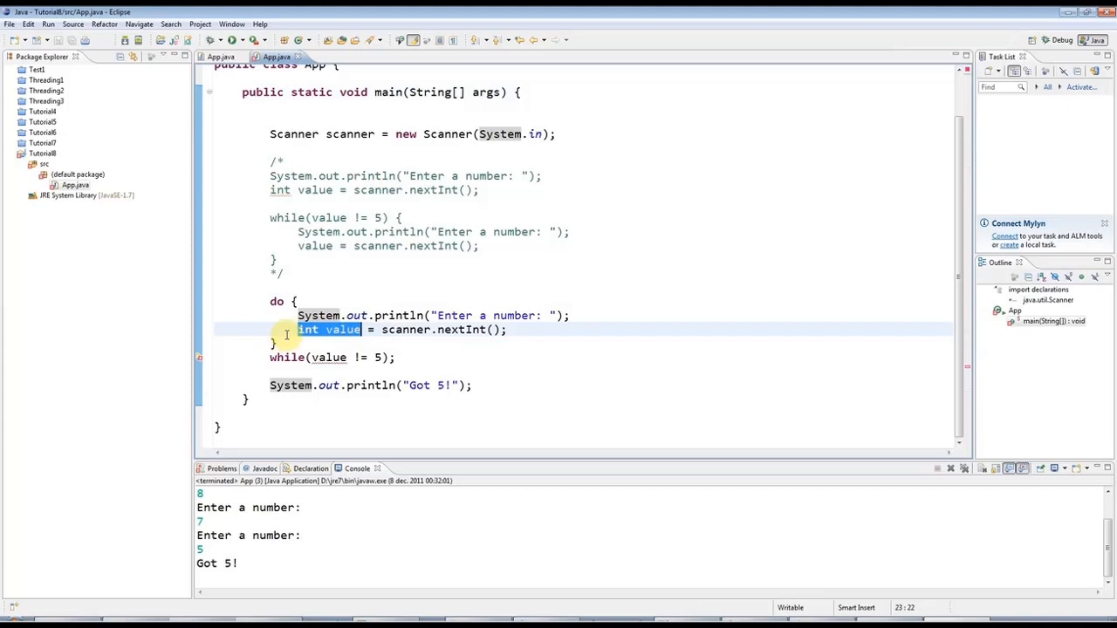
left_click(325, 356)
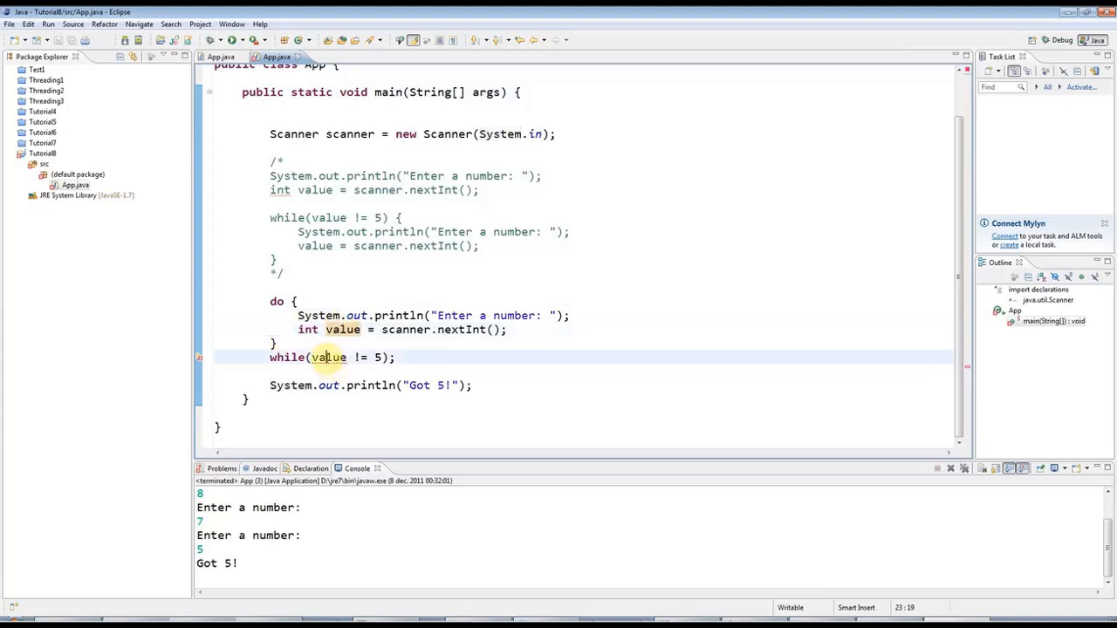
double_click(328, 356)
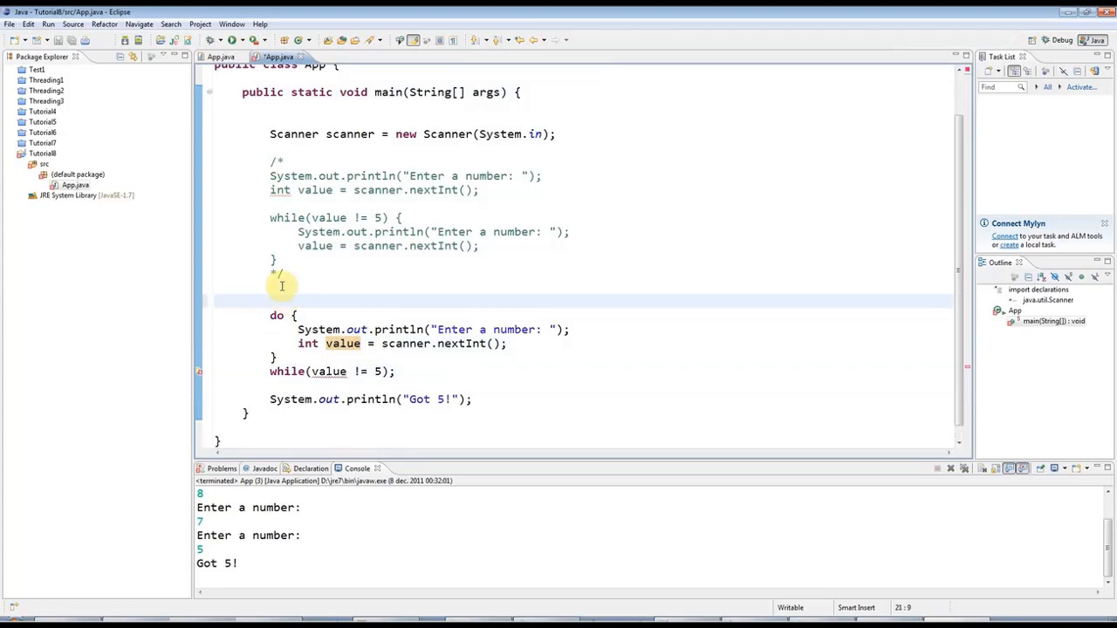
- Declare int value = 0; above the do loop
type("int v")
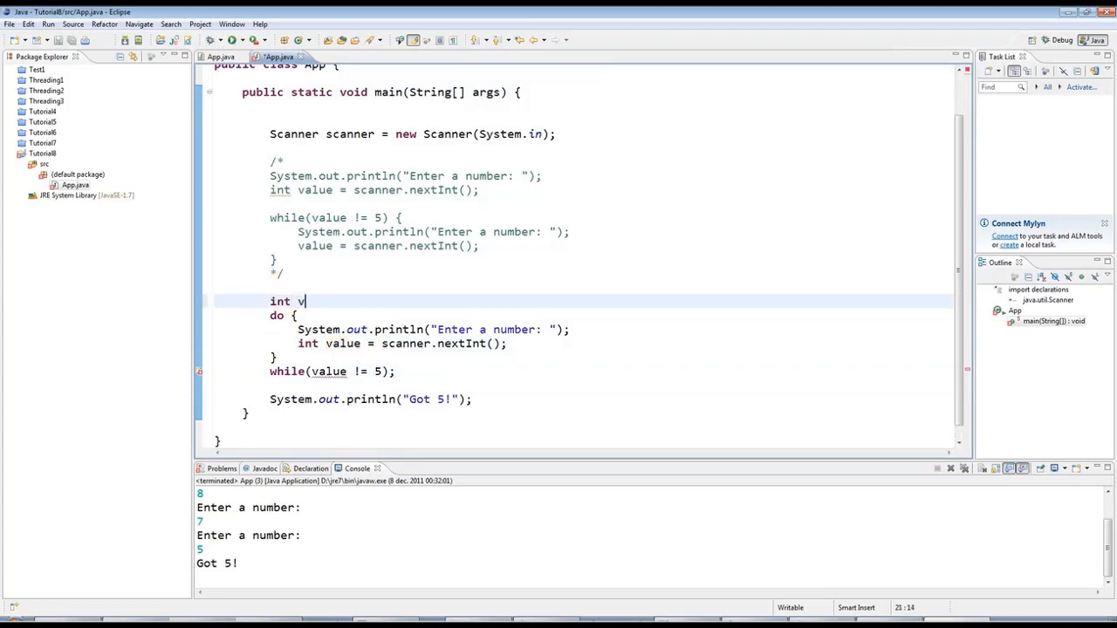
type("alue")
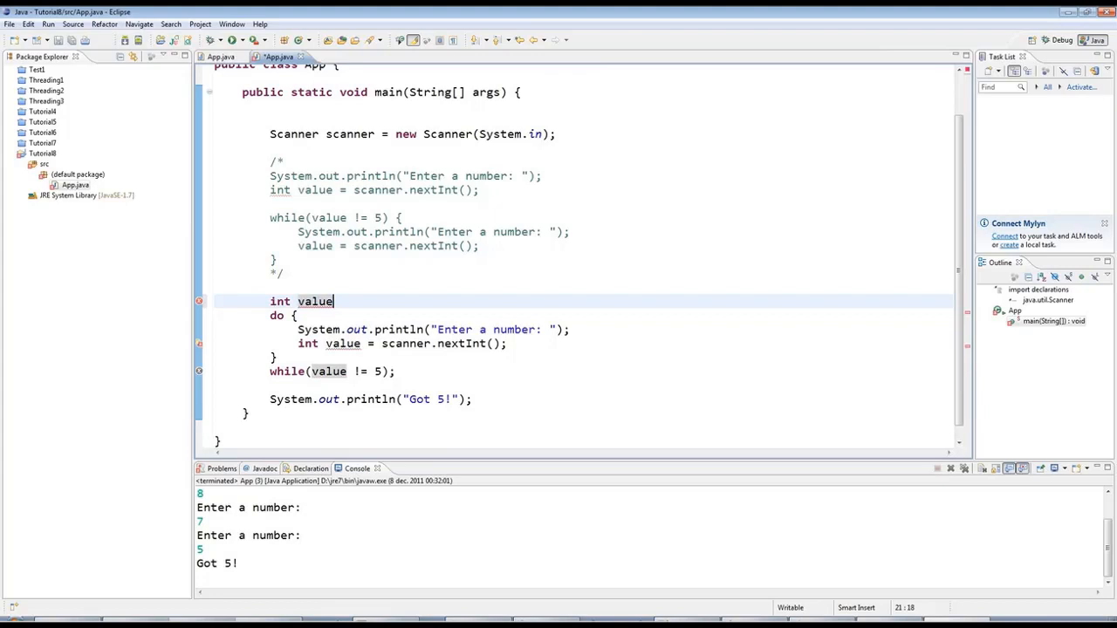
type("= 0;")
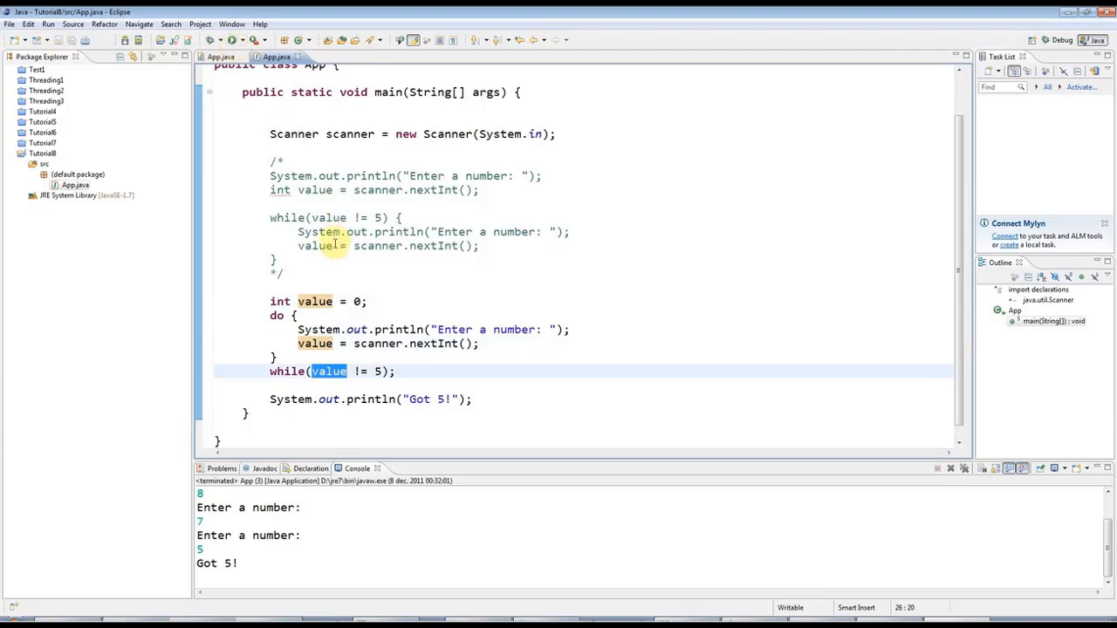
mouse_move(337, 323)
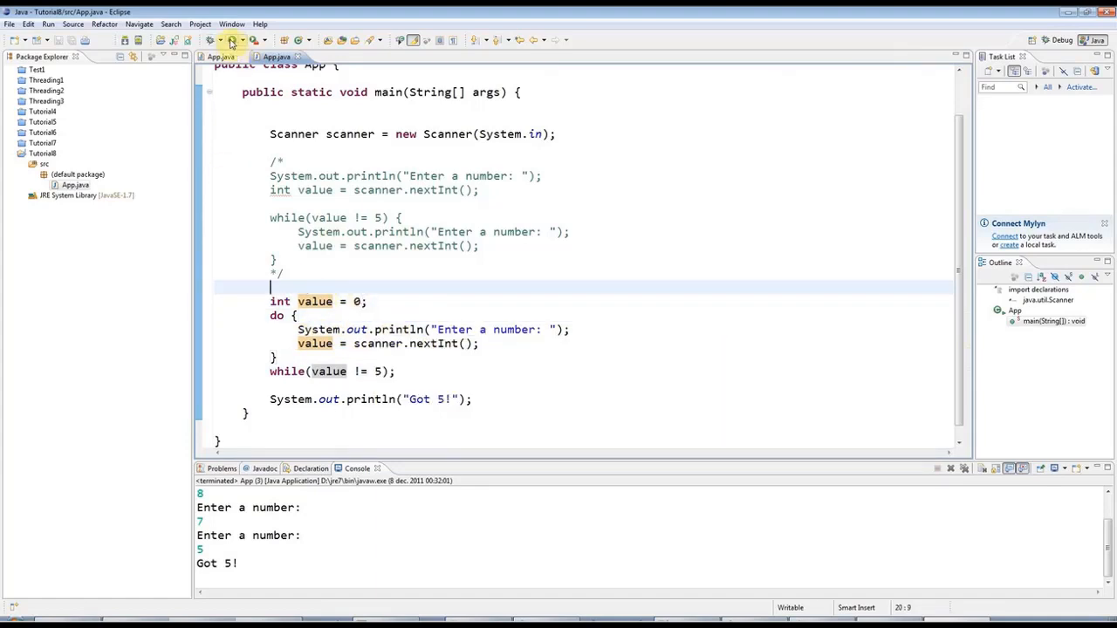
- Run the do-while version of App.java, entering numbers until 5 prints 'Got 5!'
left_click(232, 41)
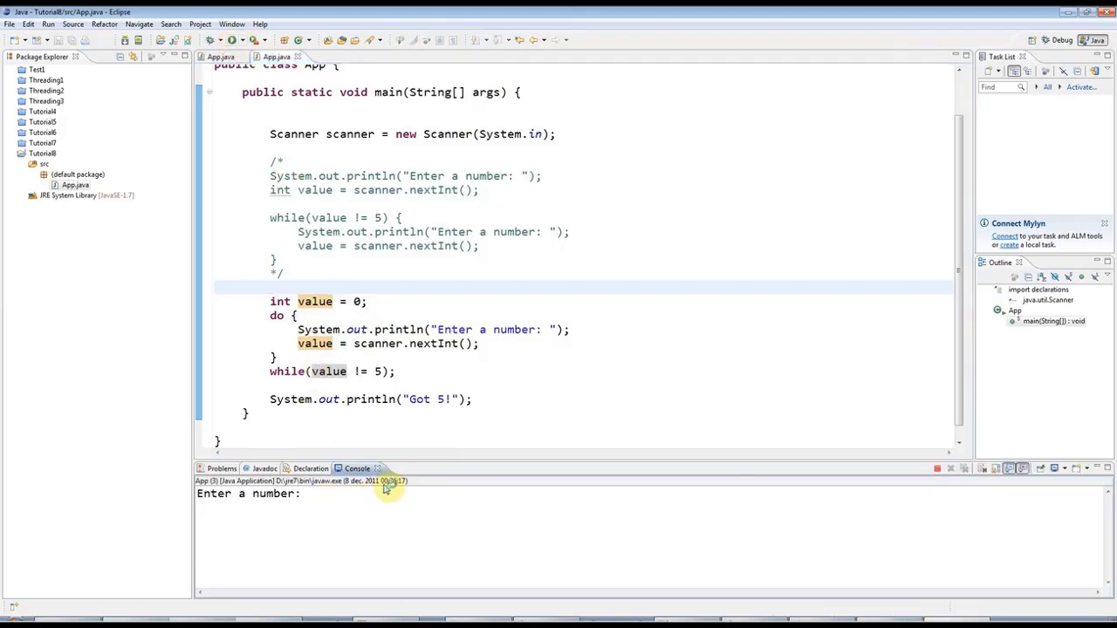
type("3")
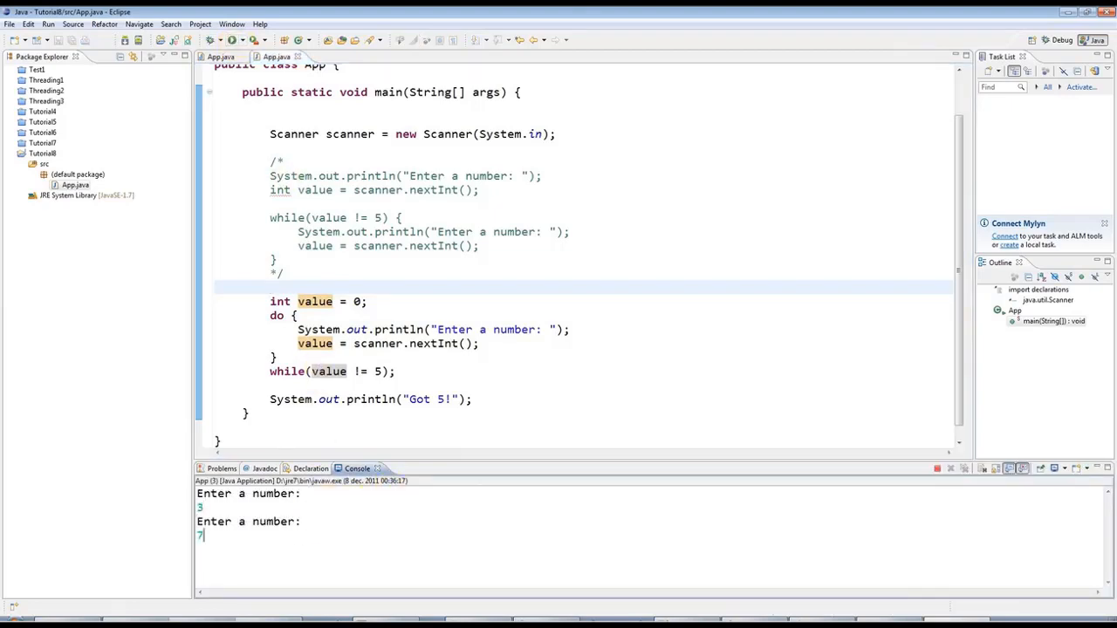
type("5")
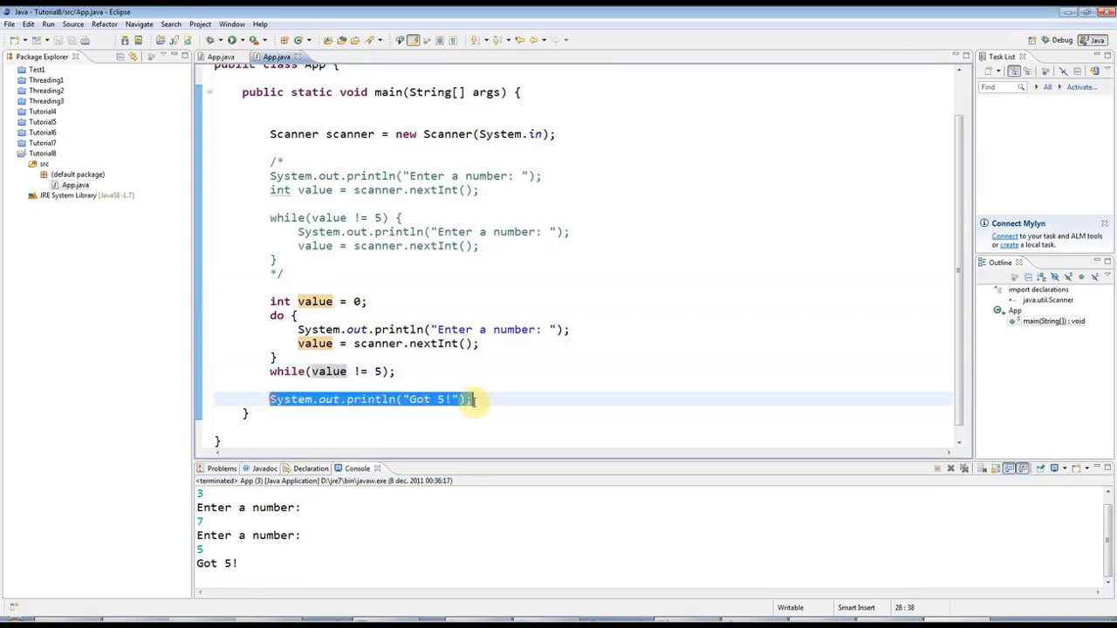
left_click(537, 386)
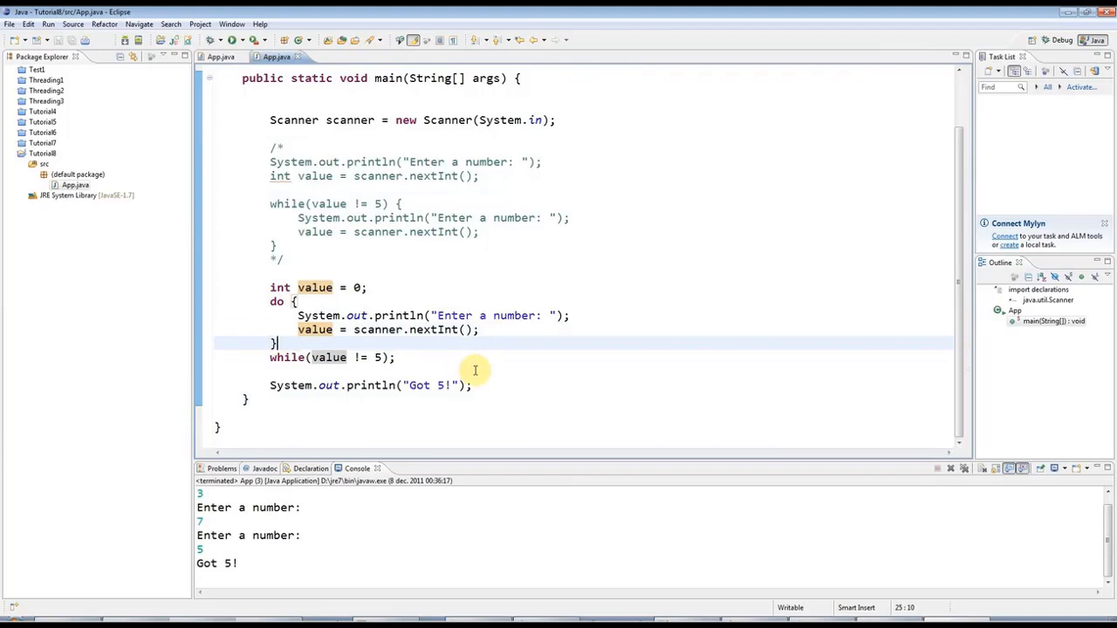
left_click(395, 358)
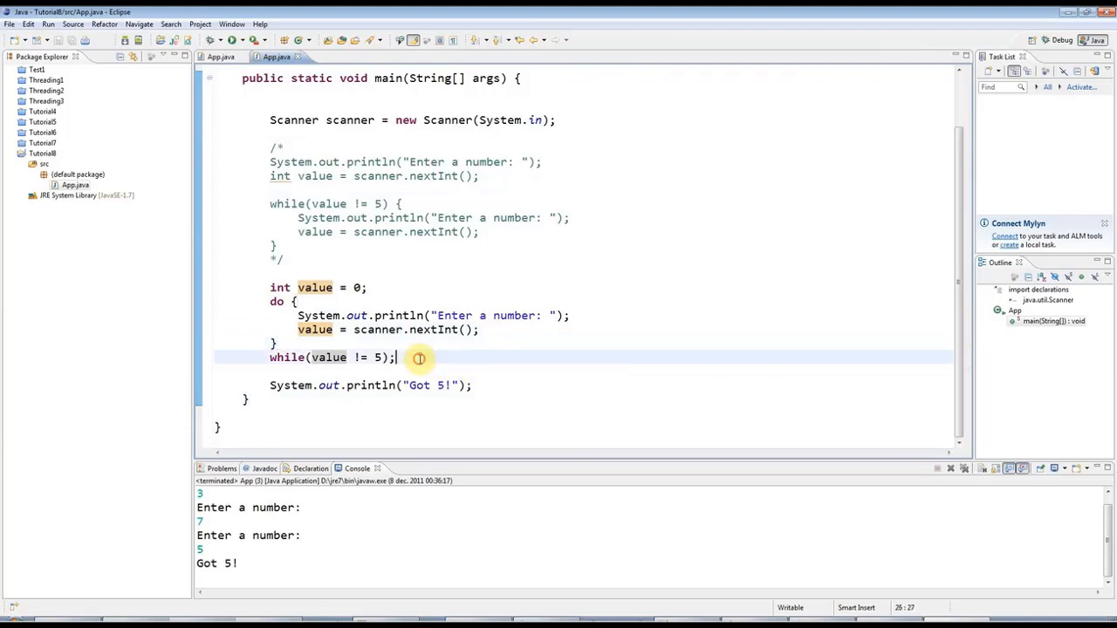